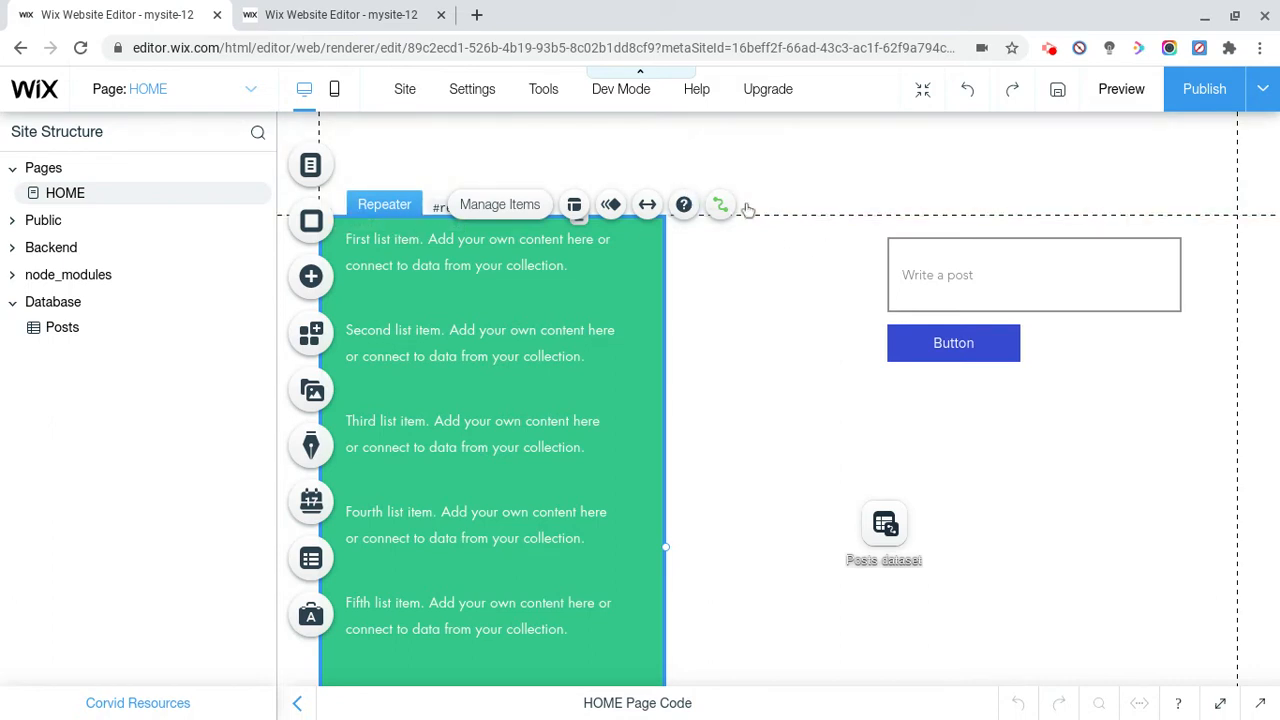
{"action": "mouse_move", "coordinate": [684, 151]}
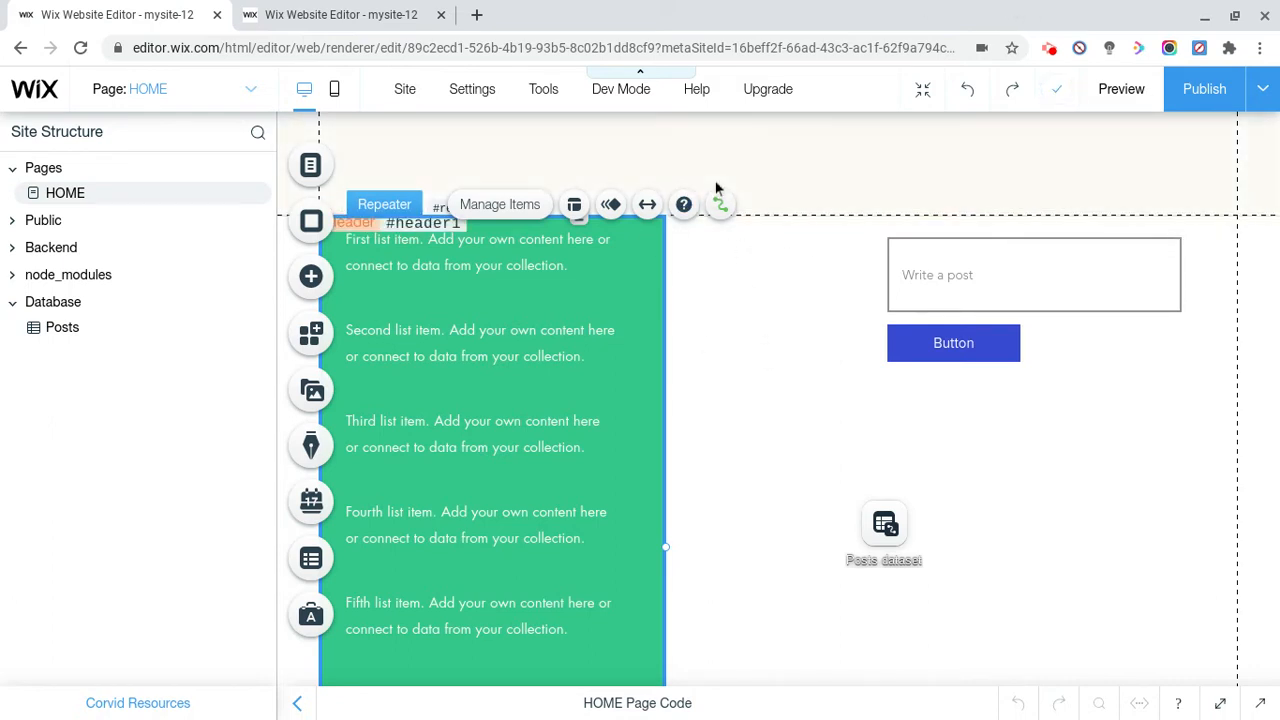
{"action": "mouse_move", "coordinate": [725, 178]}
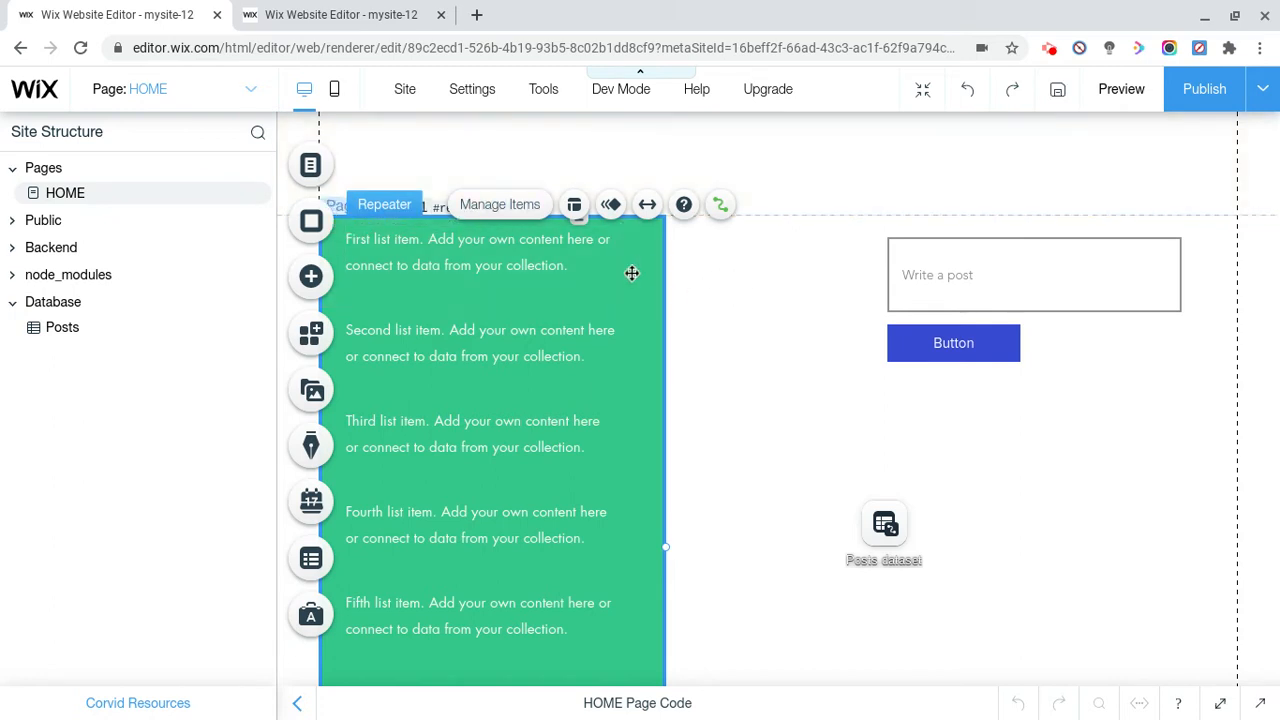
Add a second dataset (#dataset2) to the home page from the Content Manager elements
{"action": "left_click", "coordinate": [1034, 274]}
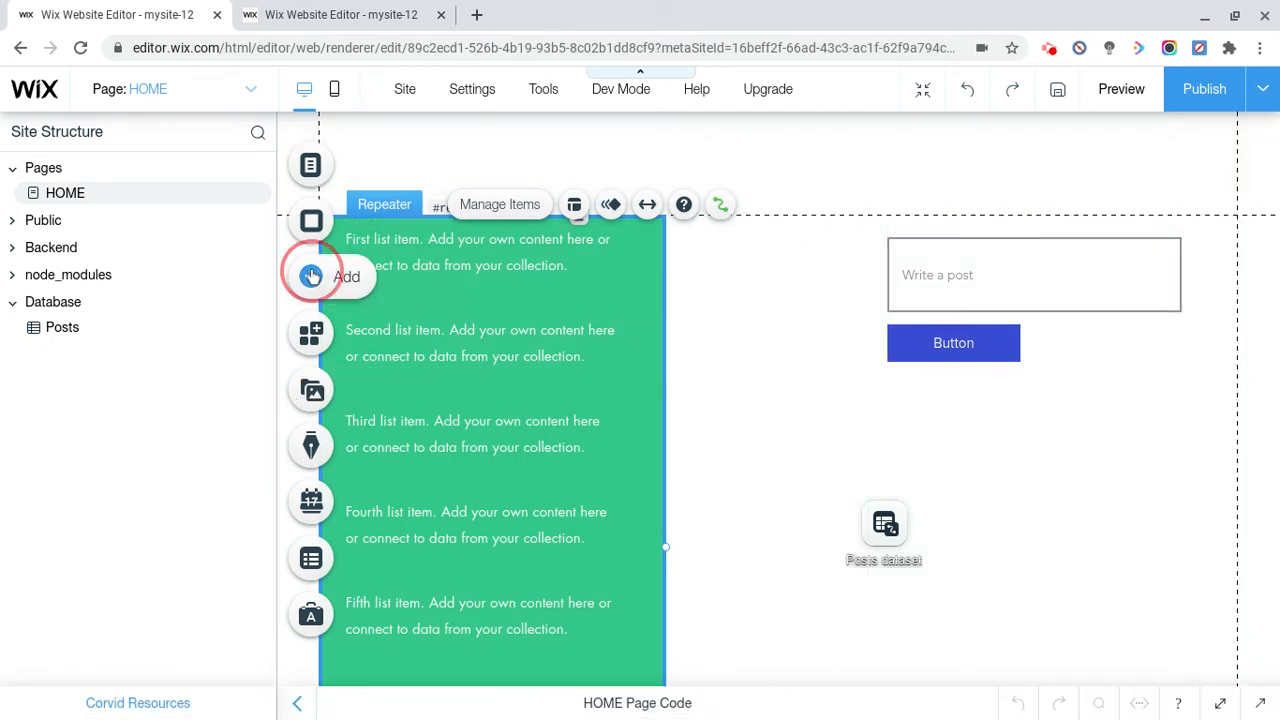
{"action": "left_click", "coordinate": [311, 277]}
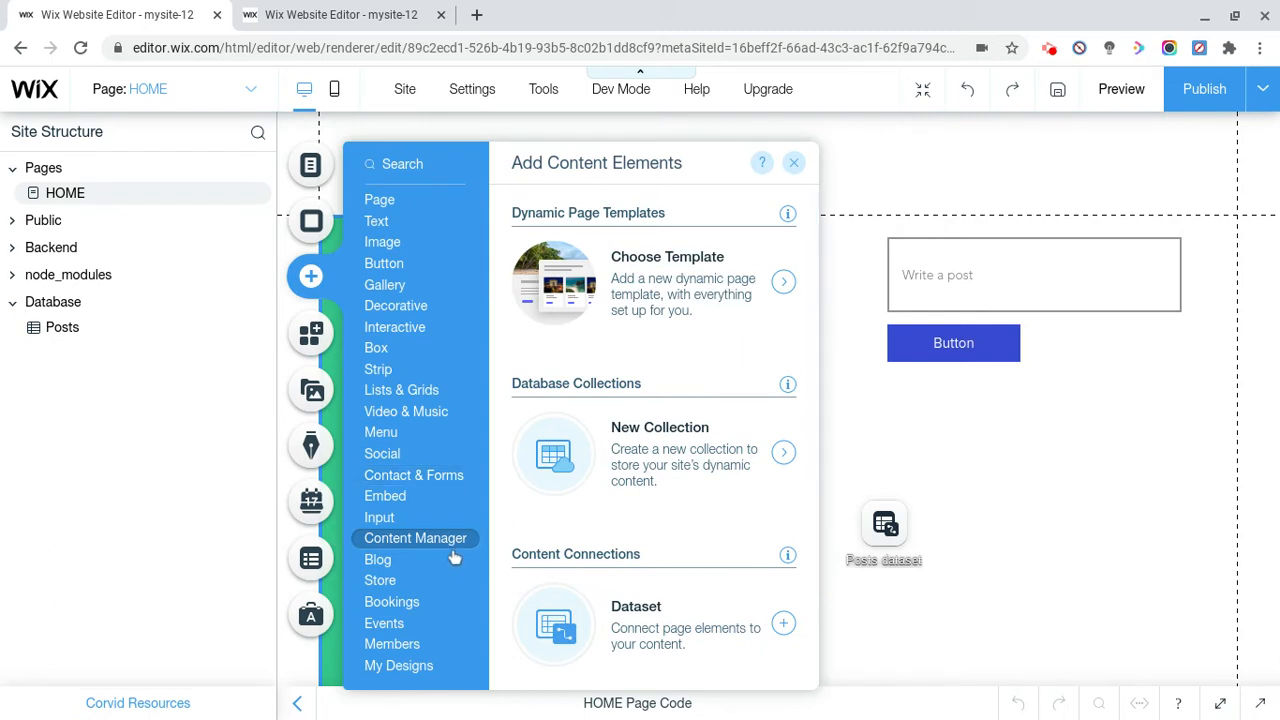
{"action": "mouse_move", "coordinate": [783, 623]}
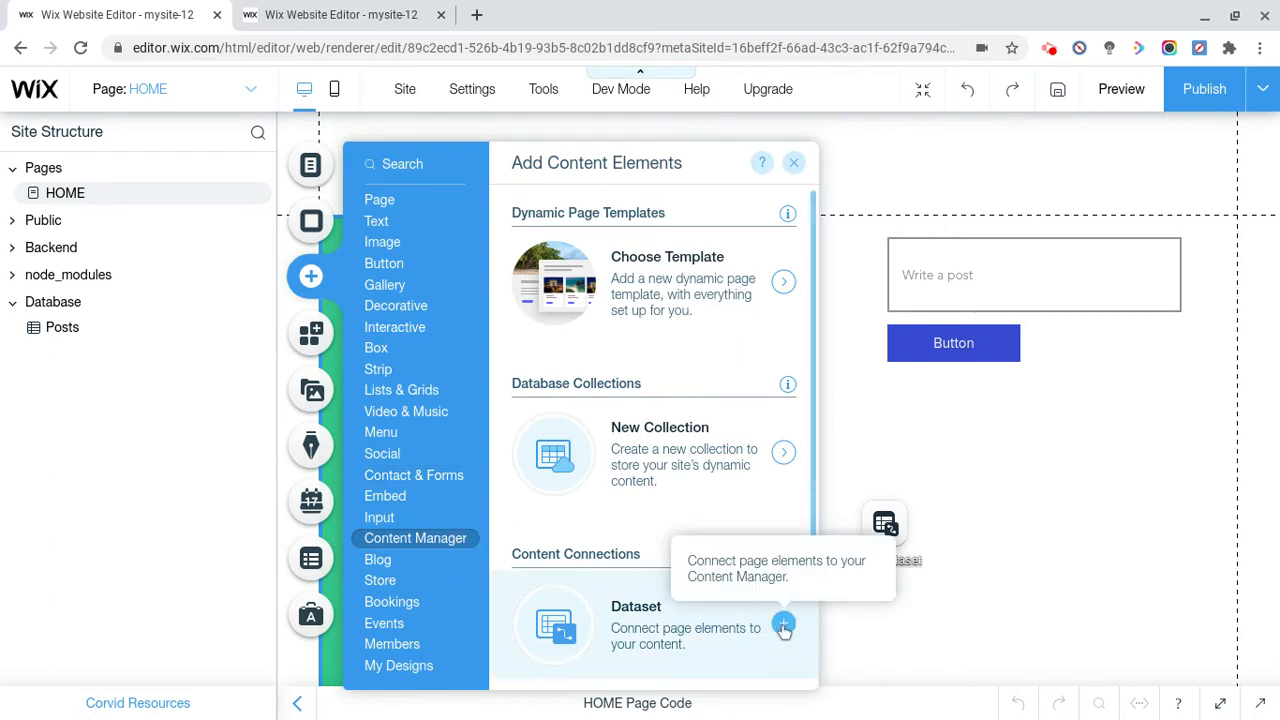
{"action": "left_click", "coordinate": [784, 627]}
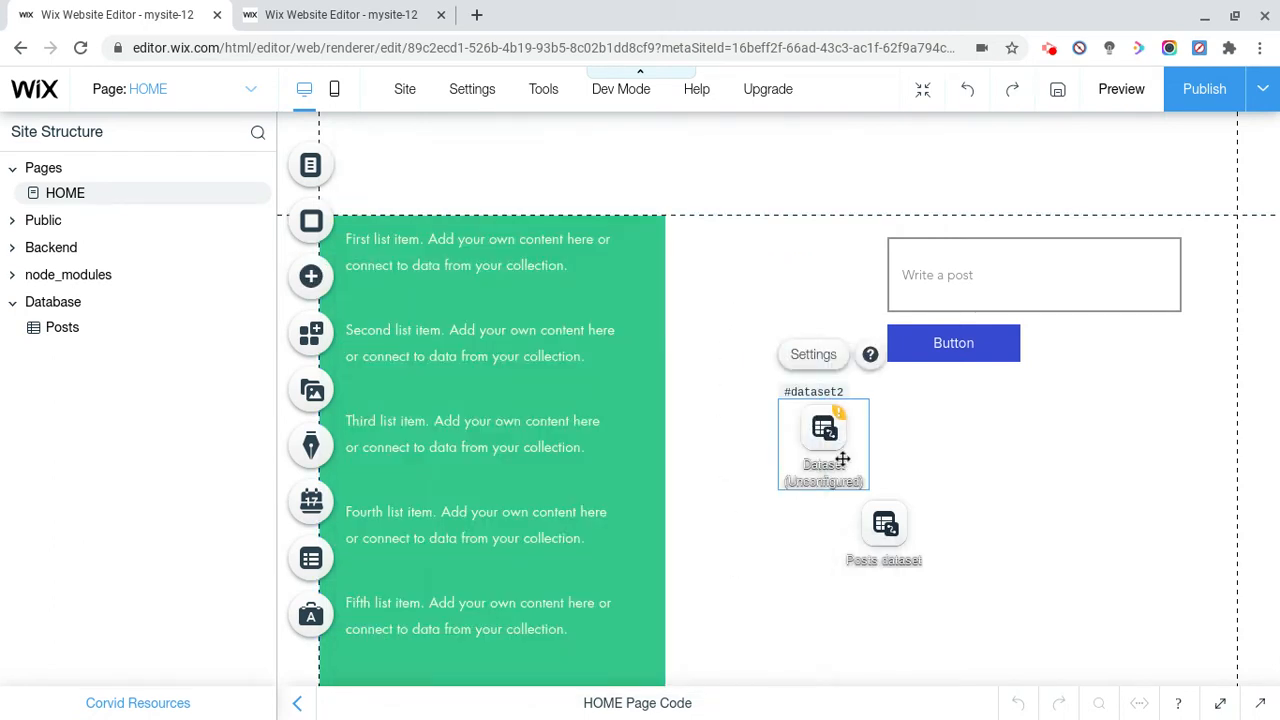
Connect dataset2 to the Posts collection in Read-only mode as Posts dataset 2
{"action": "left_click", "coordinate": [813, 354]}
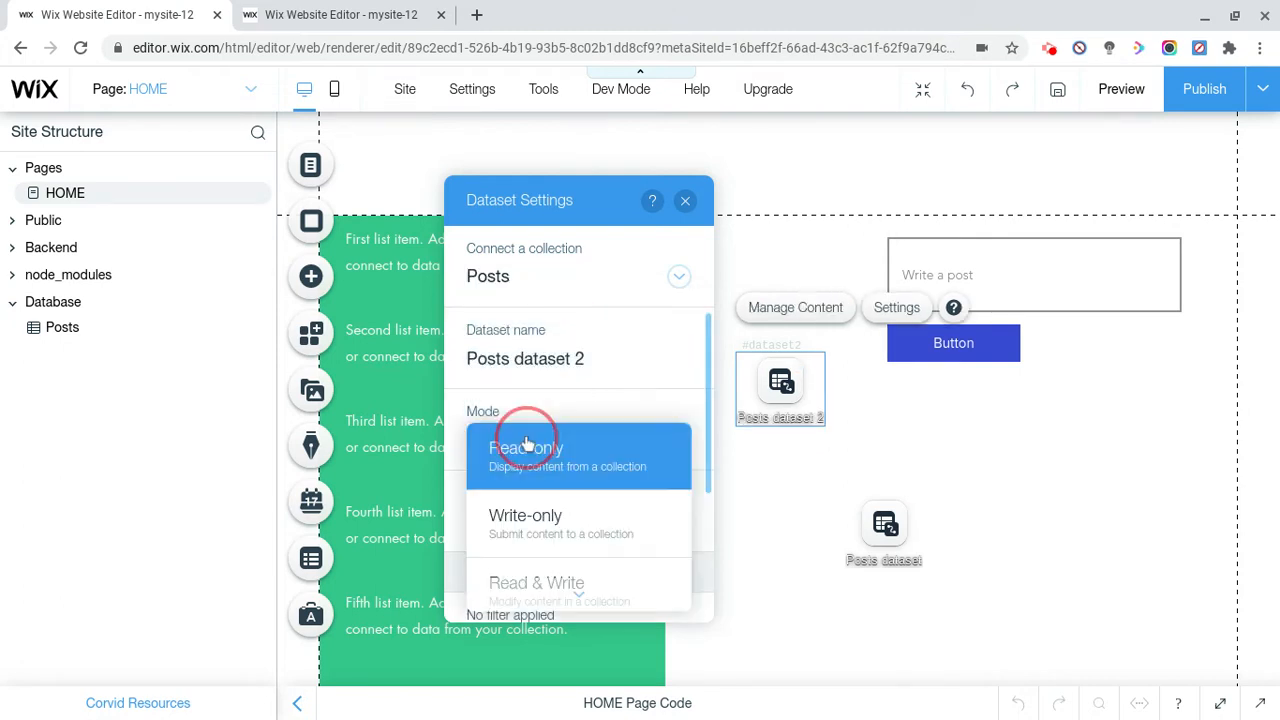
{"action": "left_click", "coordinate": [525, 447]}
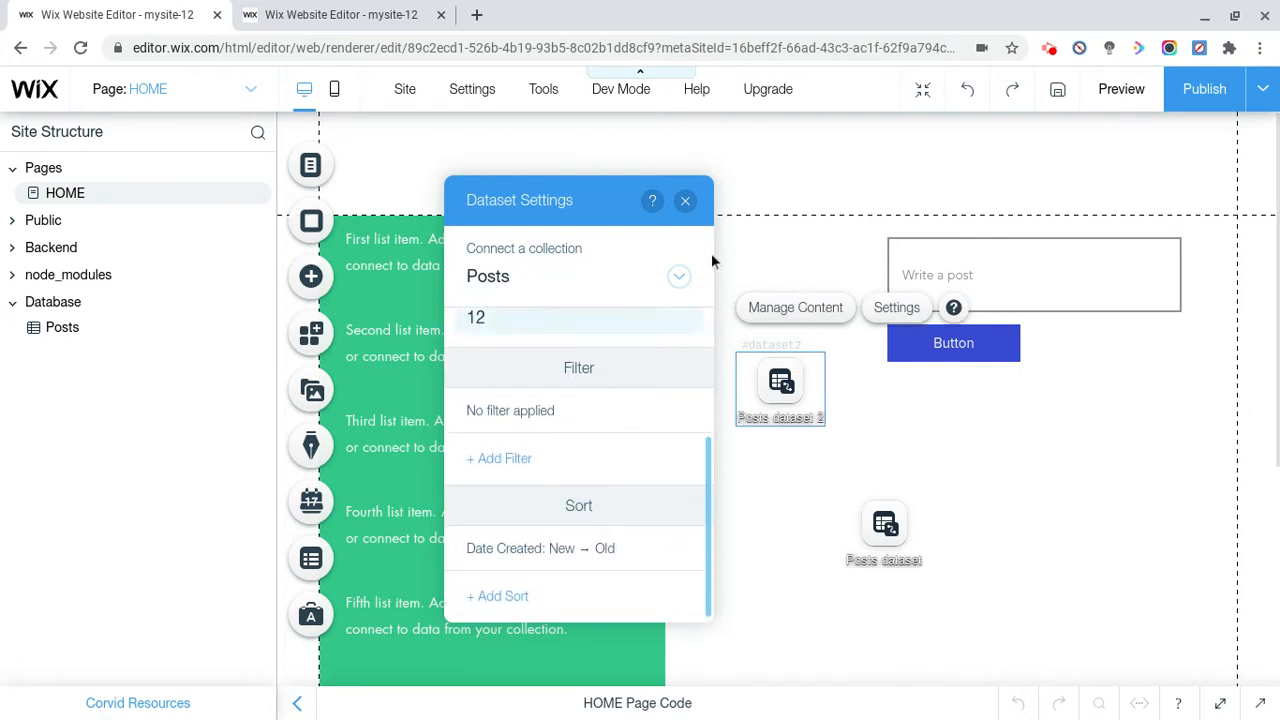
{"action": "left_click", "coordinate": [685, 200]}
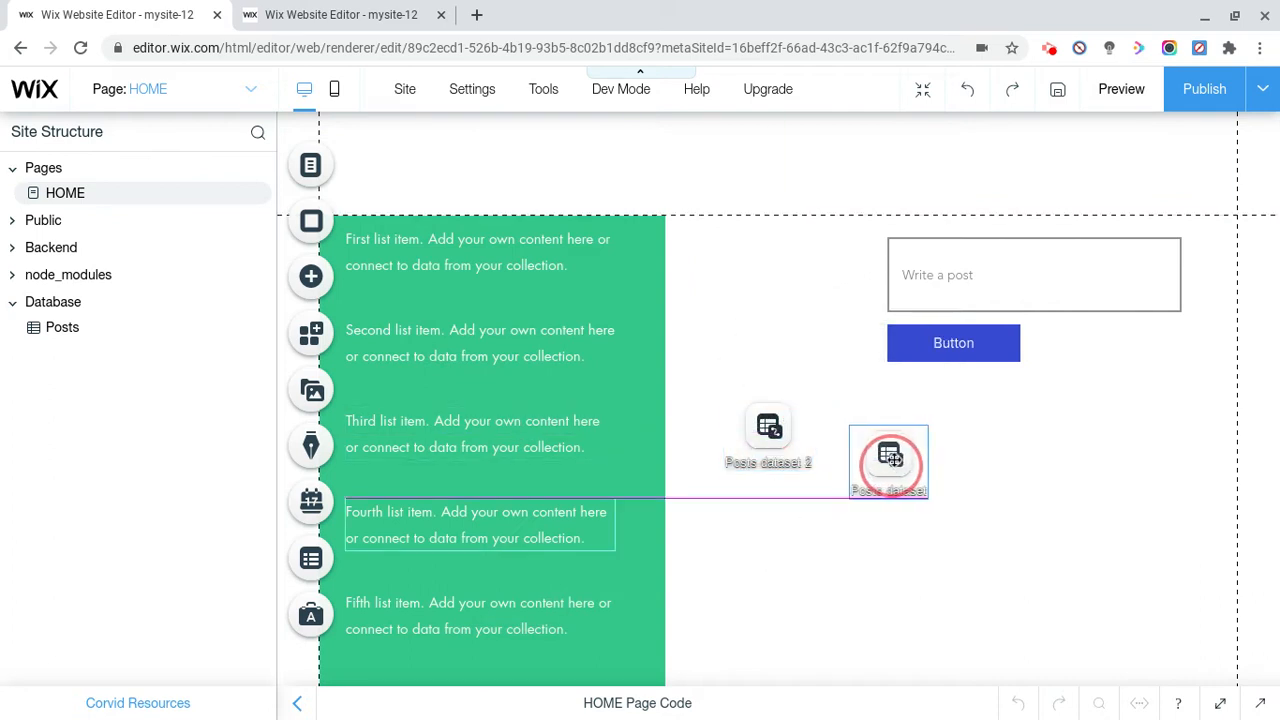
Position the datasets beside input1 and below button1, checking those elements' IDs
{"action": "left_click", "coordinate": [888, 460]}
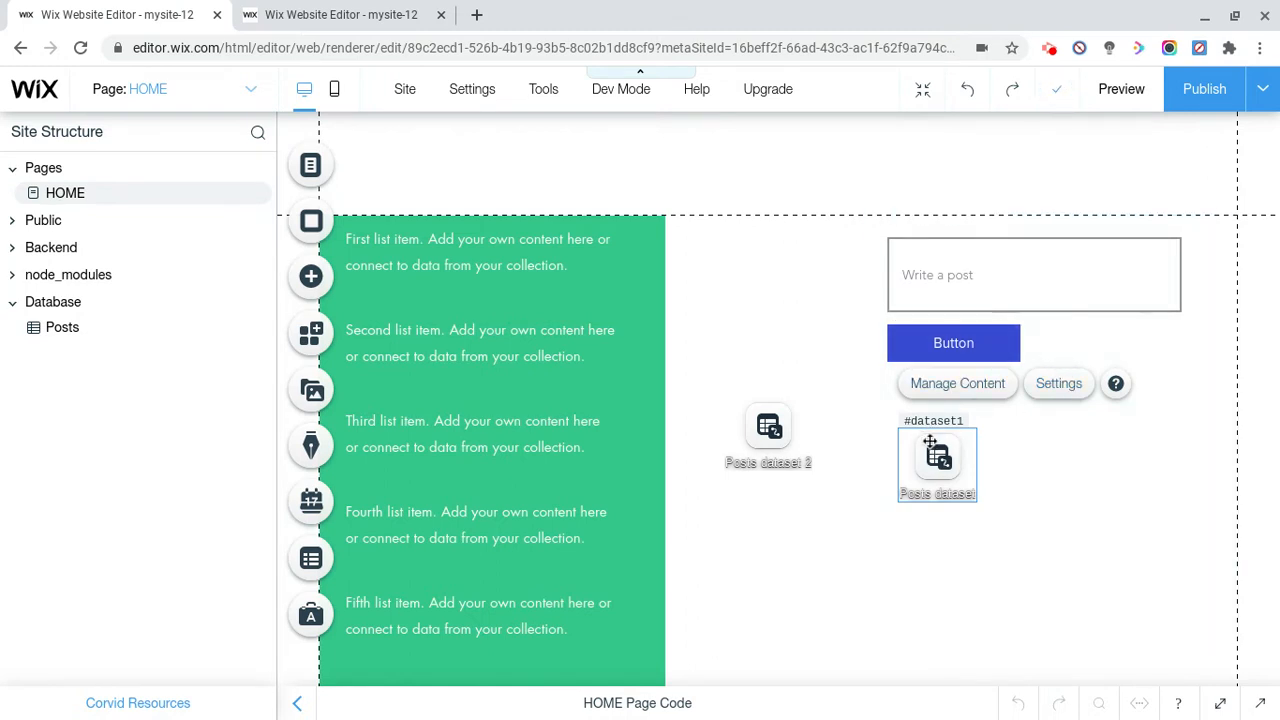
{"action": "left_click", "coordinate": [1033, 274]}
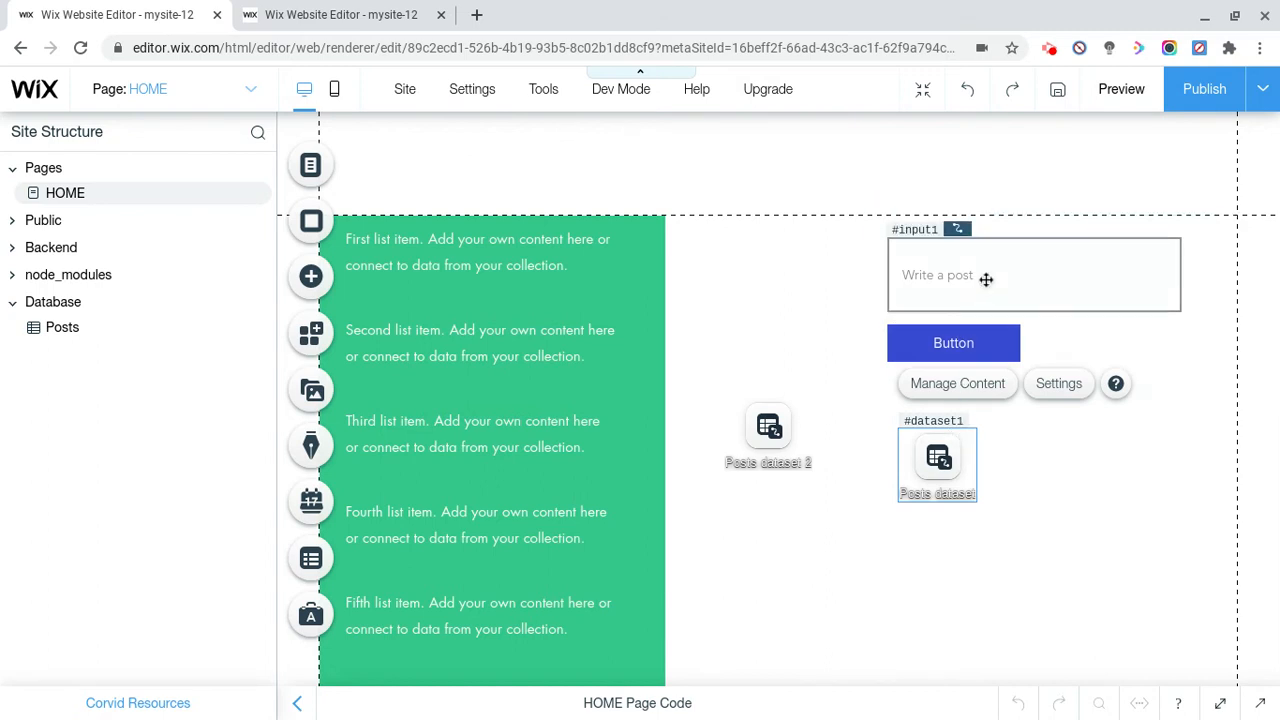
{"action": "left_click", "coordinate": [1033, 275]}
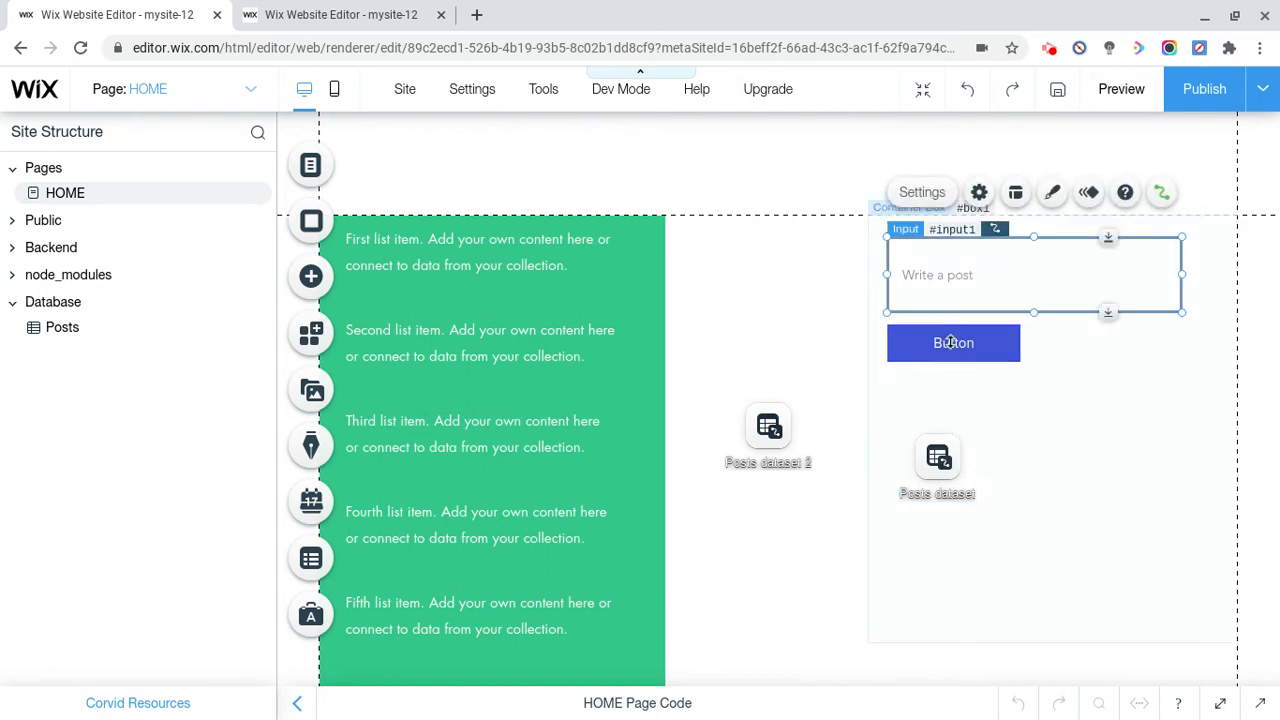
{"action": "left_click", "coordinate": [953, 343]}
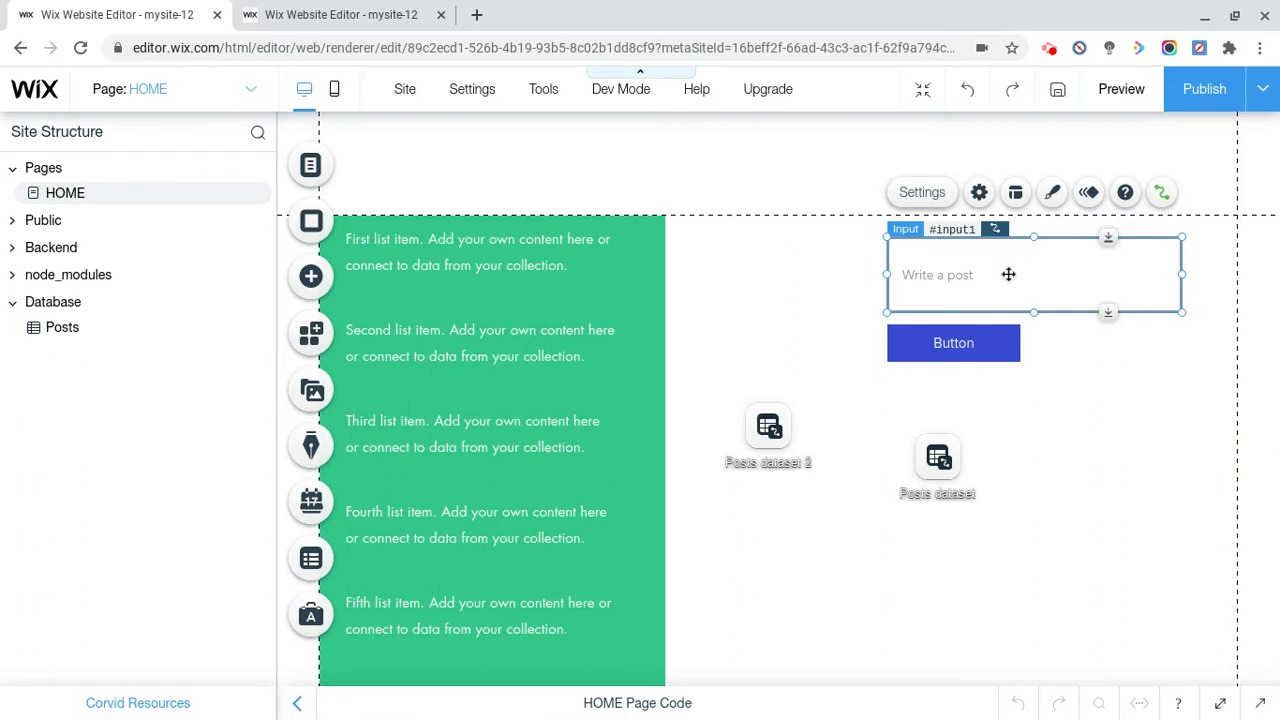
{"action": "mouse_move", "coordinate": [922, 283]}
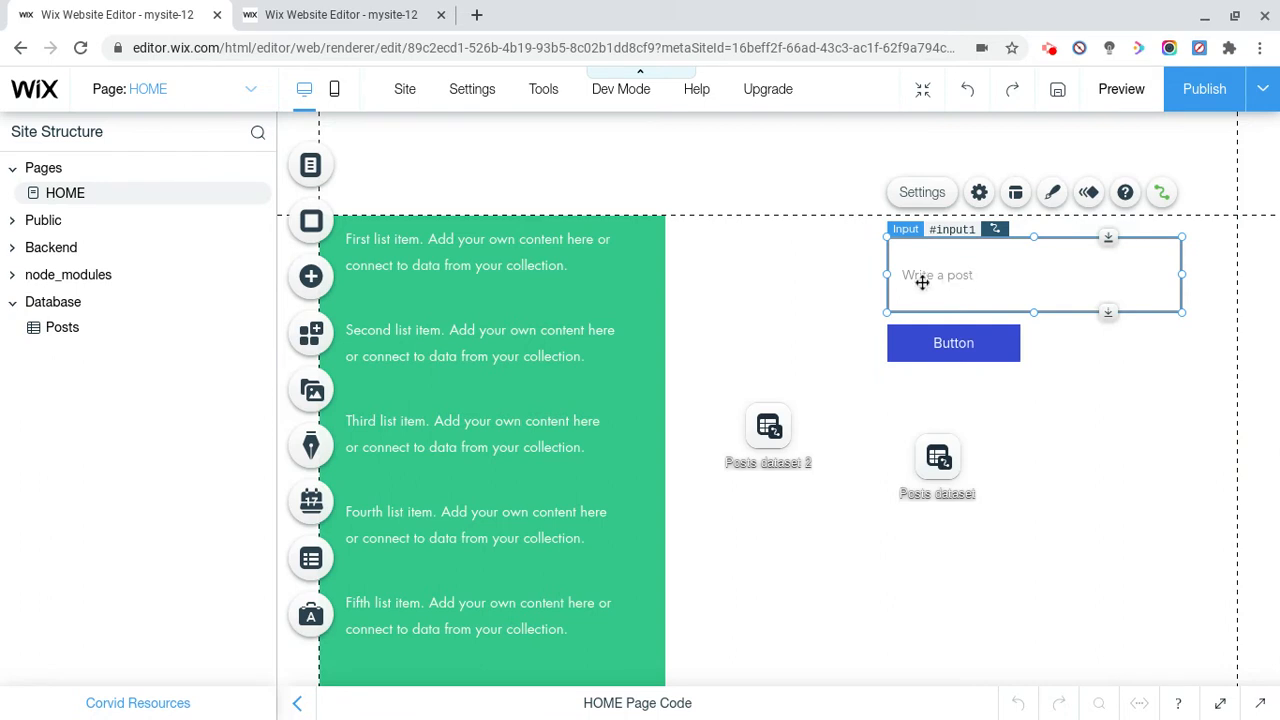
{"action": "mouse_move", "coordinate": [975, 312]}
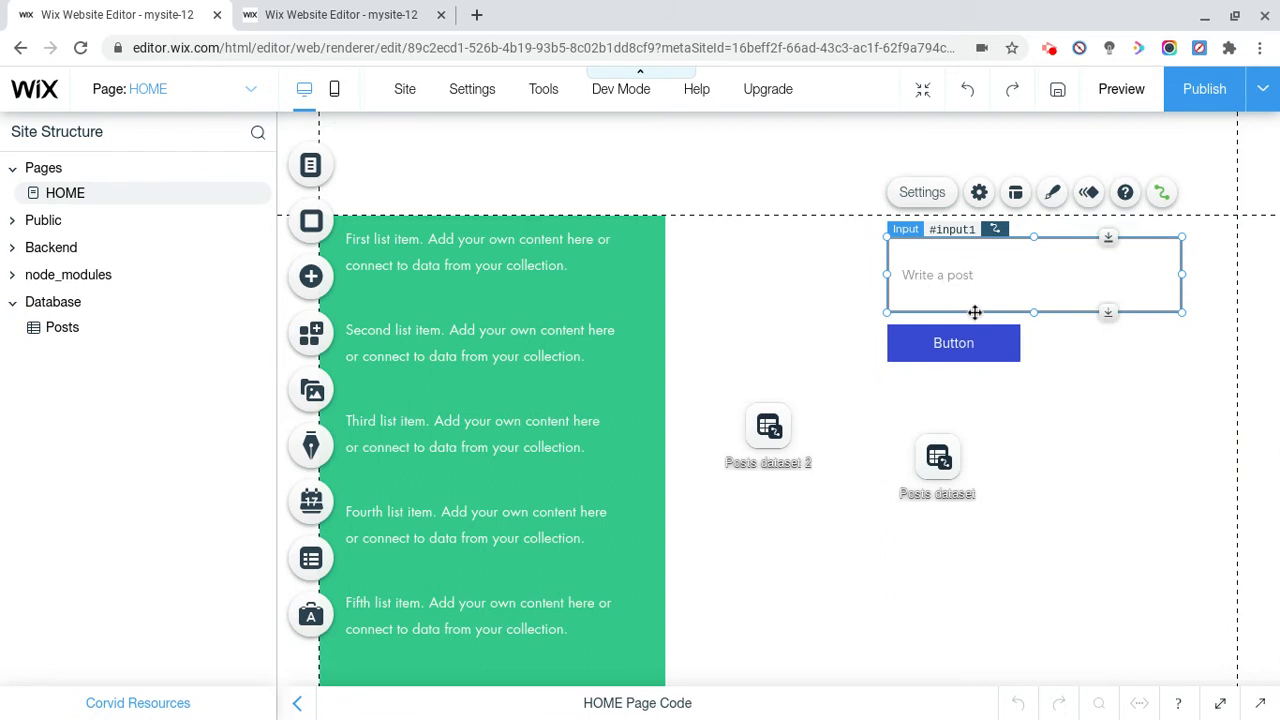
{"action": "left_click", "coordinate": [953, 342]}
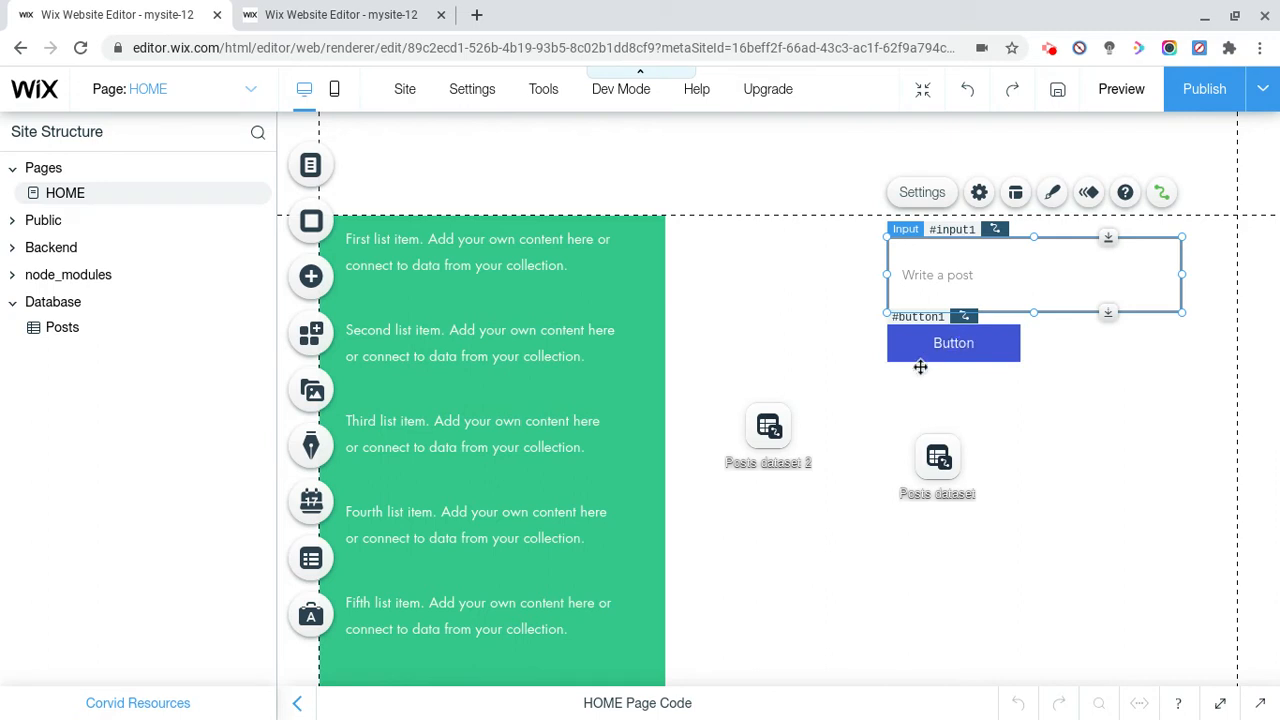
{"action": "mouse_move", "coordinate": [1003, 204]}
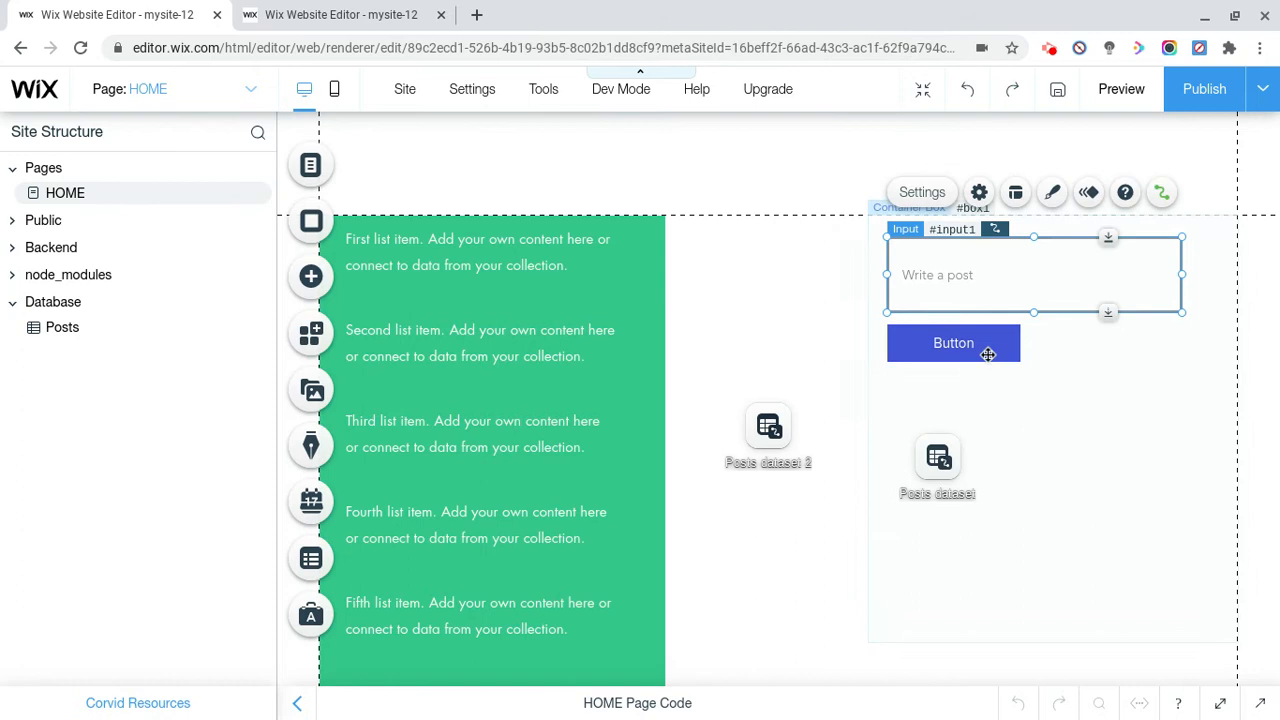
{"action": "left_click", "coordinate": [953, 343]}
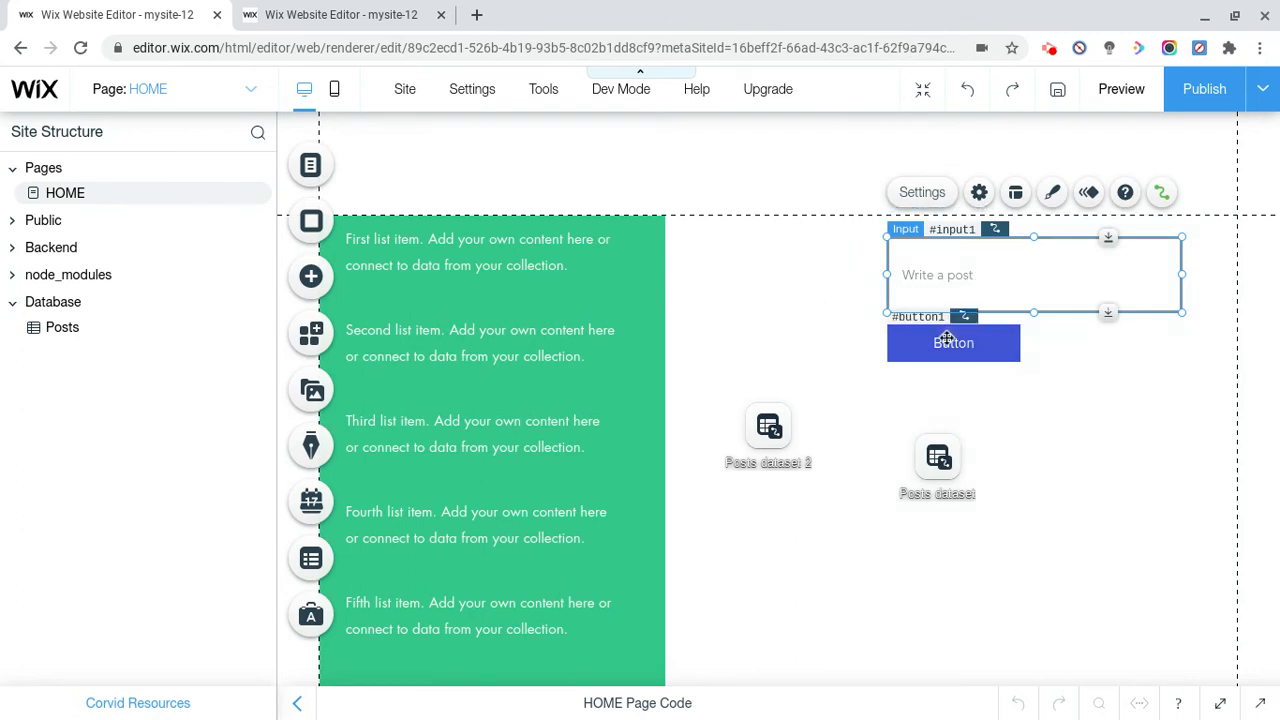
{"action": "left_click", "coordinate": [937, 457]}
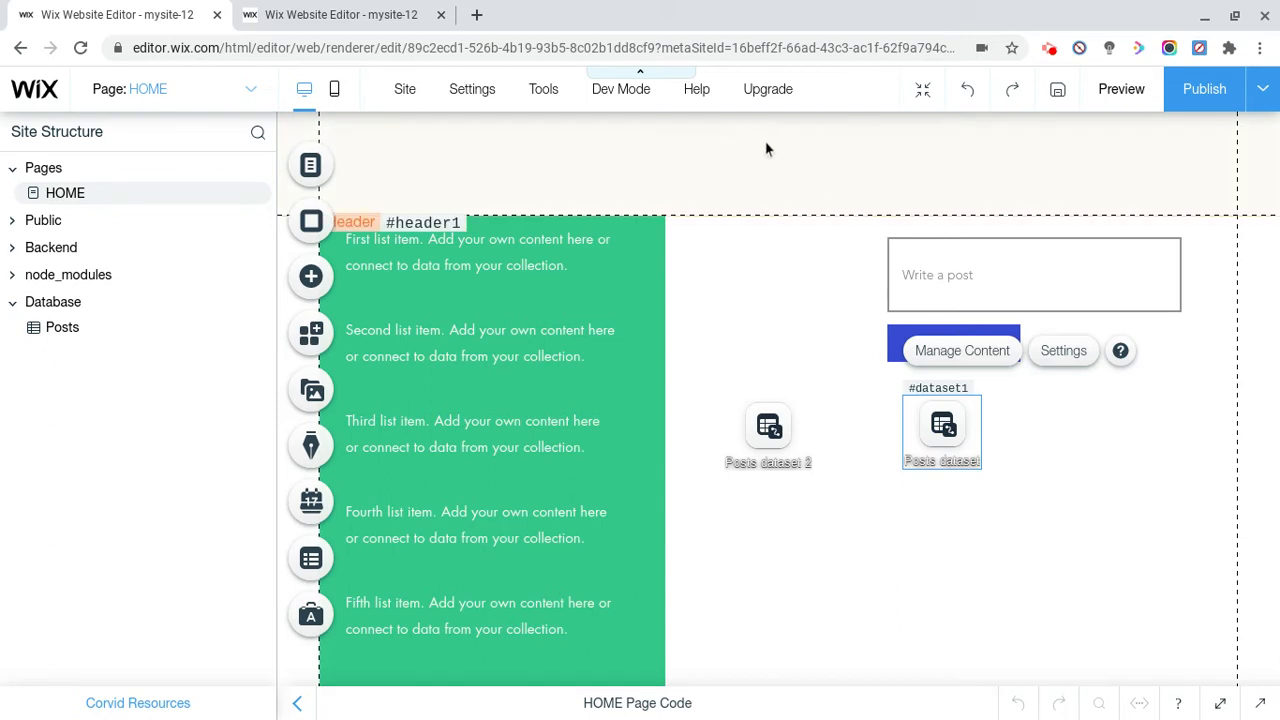
{"action": "mouse_move", "coordinate": [789, 166]}
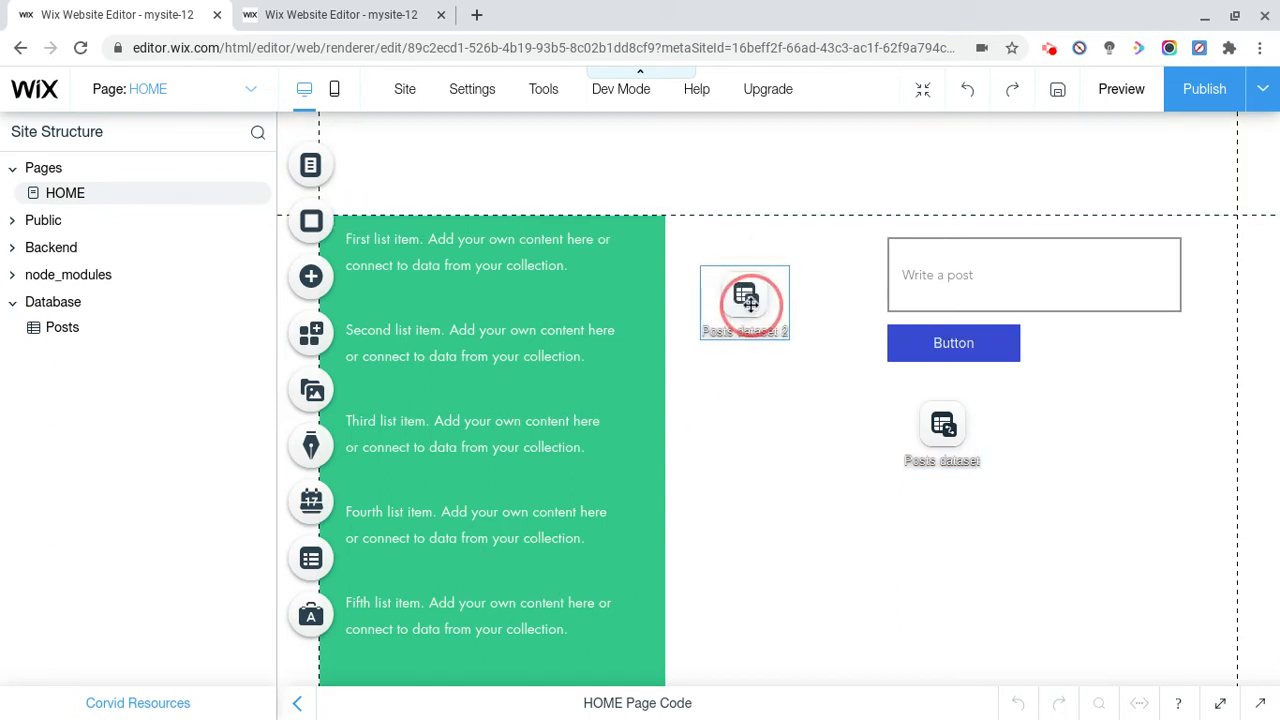
Select and reposition Posts dataset 2 on the canvas
{"action": "left_click", "coordinate": [744, 303]}
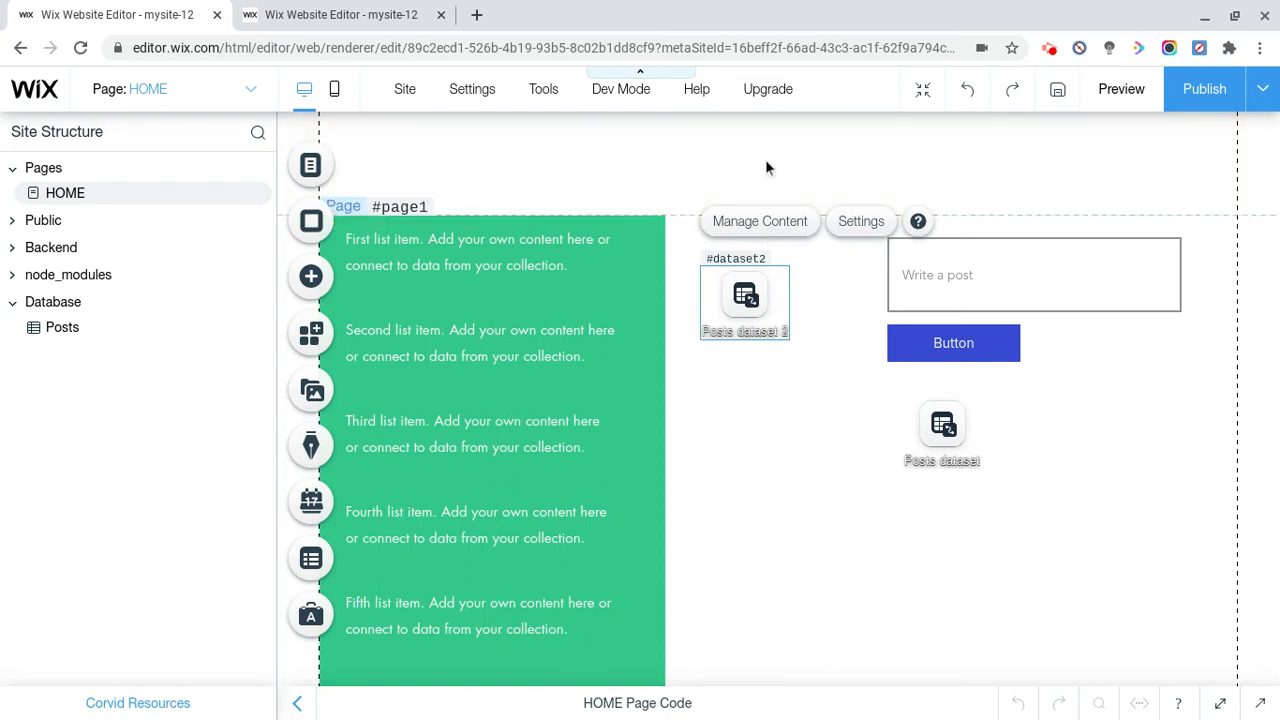
{"action": "mouse_move", "coordinate": [752, 323]}
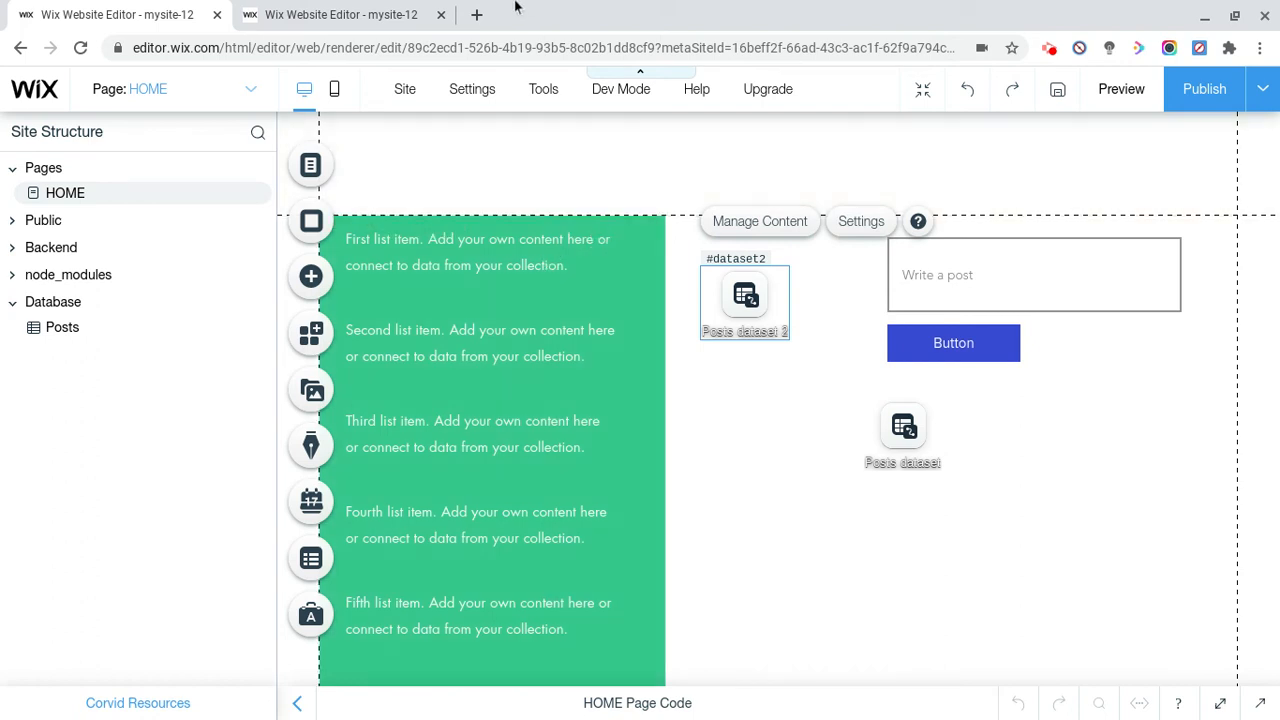
{"action": "left_click", "coordinate": [503, 278]}
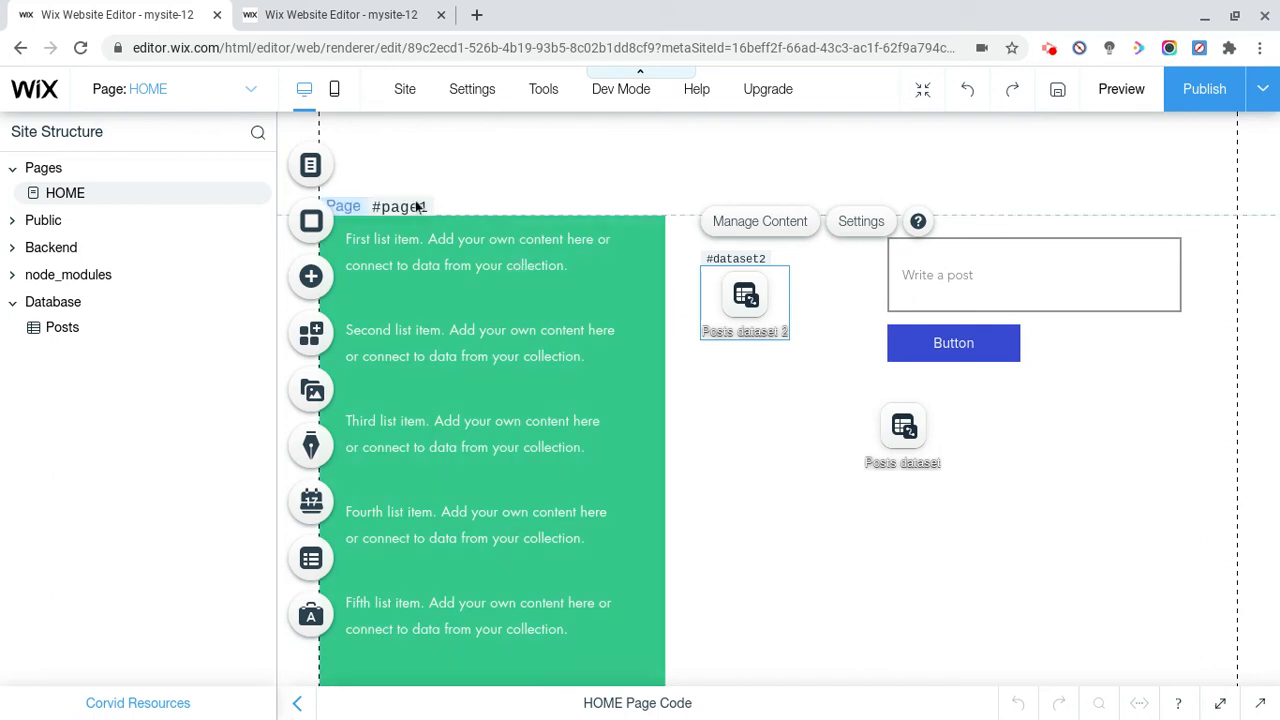
{"action": "left_click", "coordinate": [745, 303]}
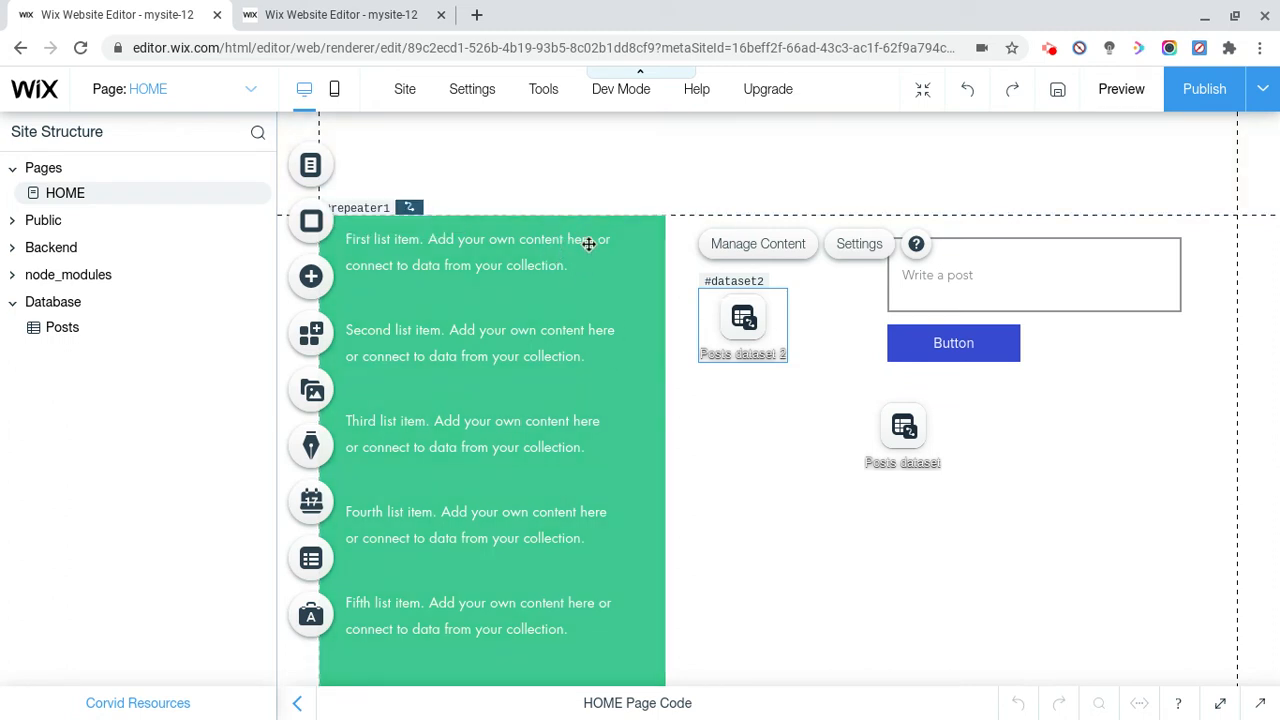
{"action": "left_click", "coordinate": [725, 450]}
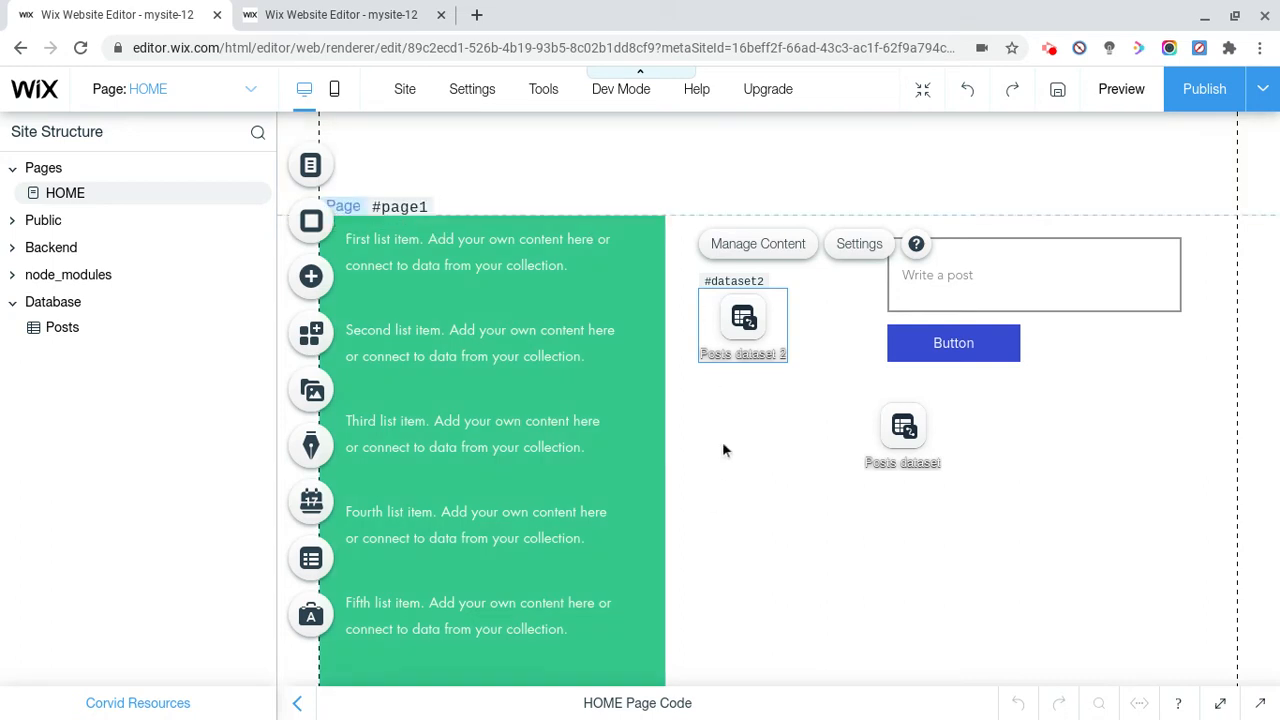
Set the repeater's Connect to Data source to Posts dataset 2
{"action": "left_click", "coordinate": [717, 465]}
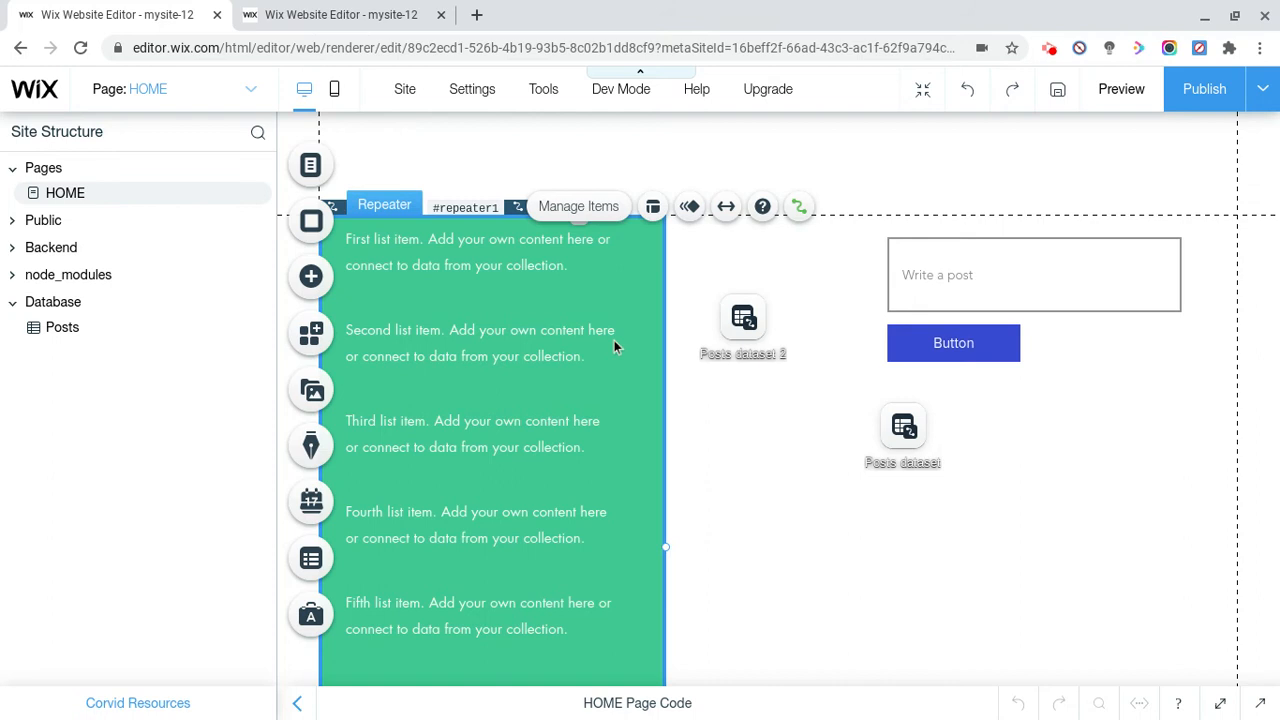
{"action": "mouse_move", "coordinate": [762, 207]}
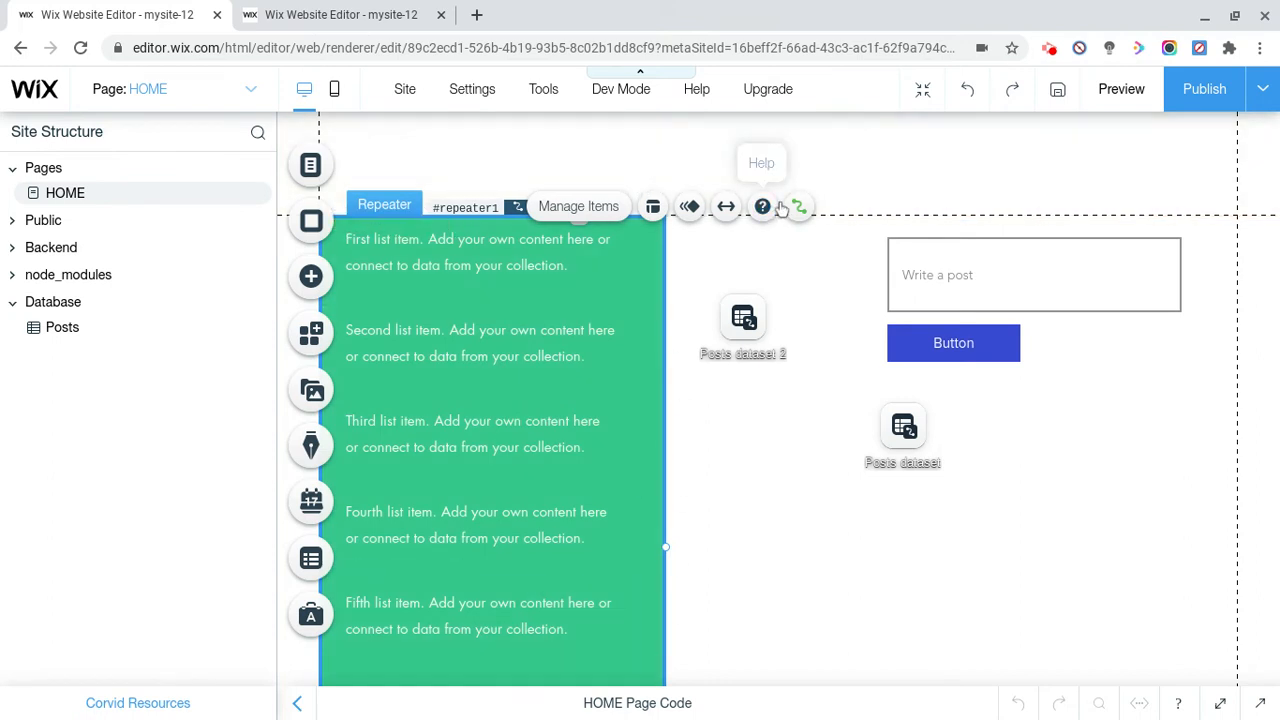
{"action": "left_click", "coordinate": [781, 206]}
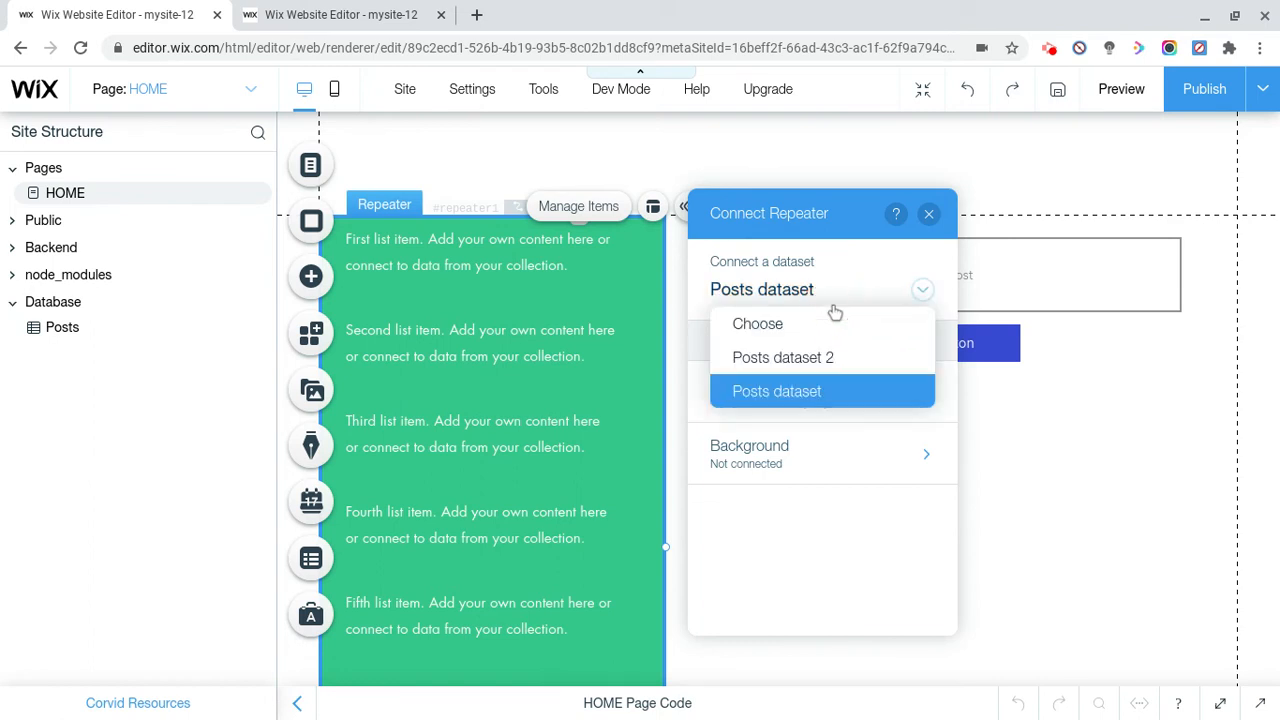
{"action": "left_click", "coordinate": [783, 357]}
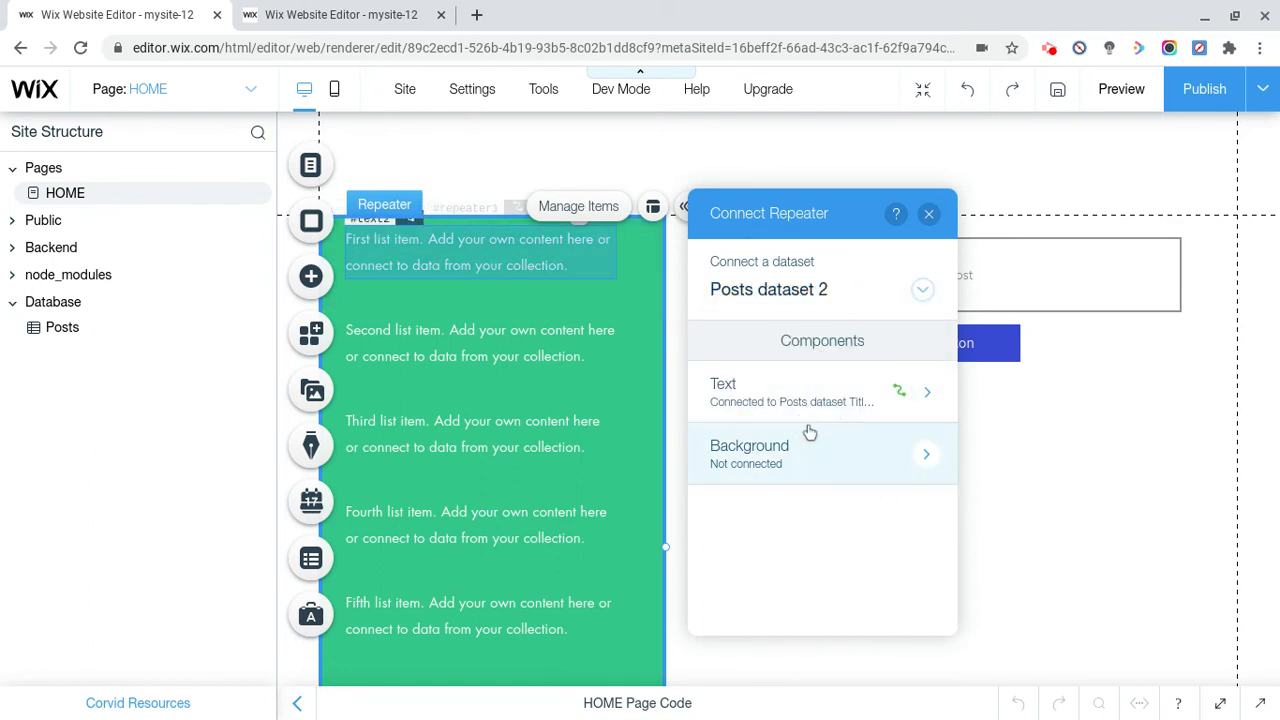
{"action": "mouse_move", "coordinate": [890, 275]}
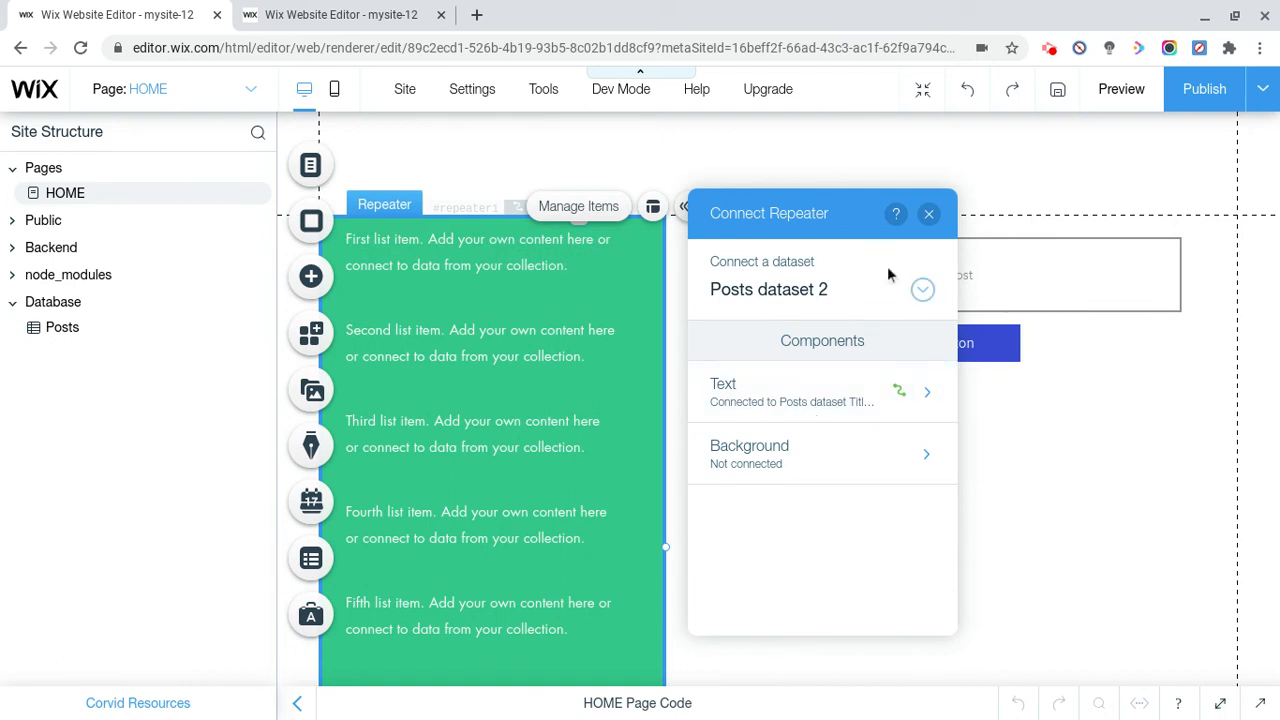
{"action": "left_click", "coordinate": [928, 213]}
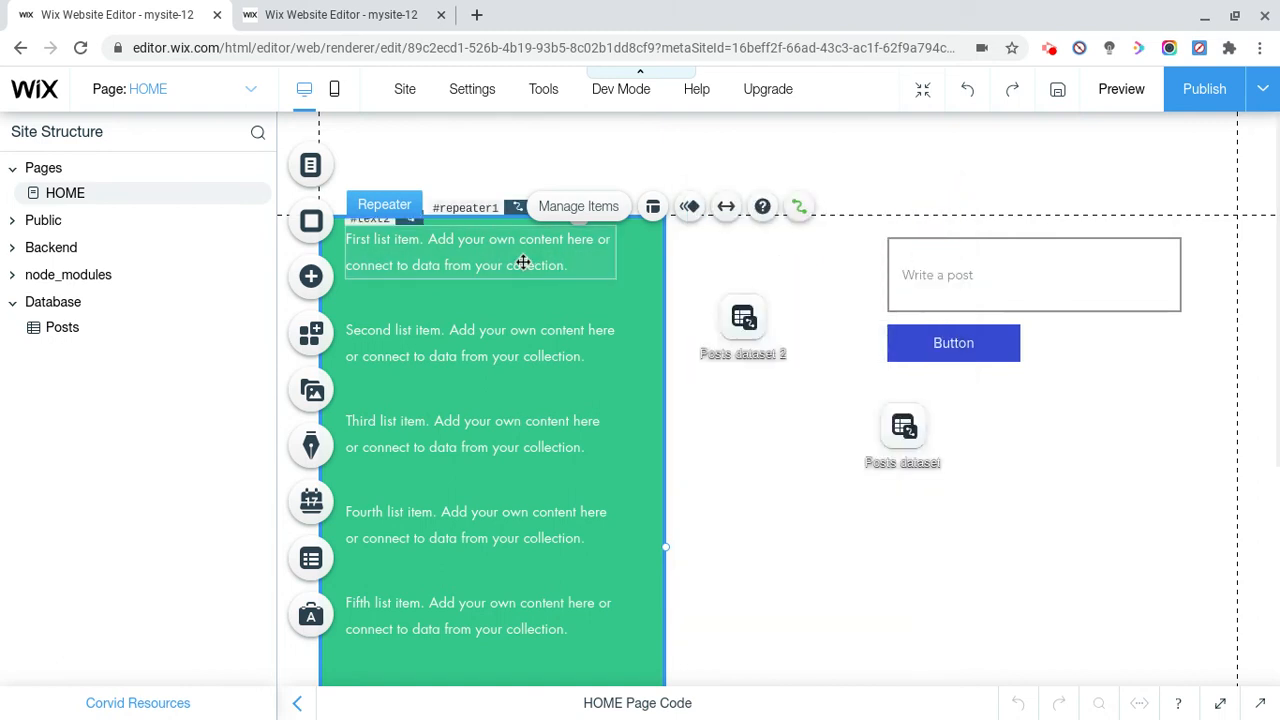
Connect the repeater text to Posts dataset 2's Title (Text) field
{"action": "left_click", "coordinate": [478, 251]}
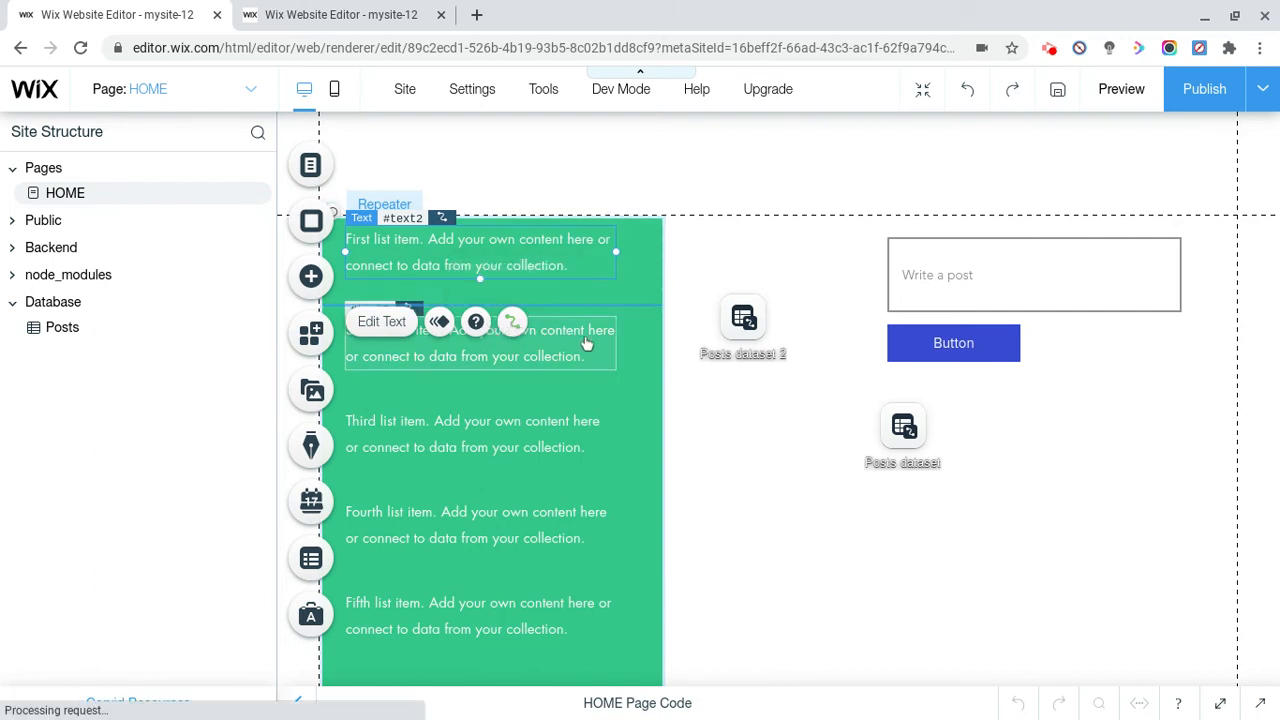
{"action": "left_click", "coordinate": [512, 321]}
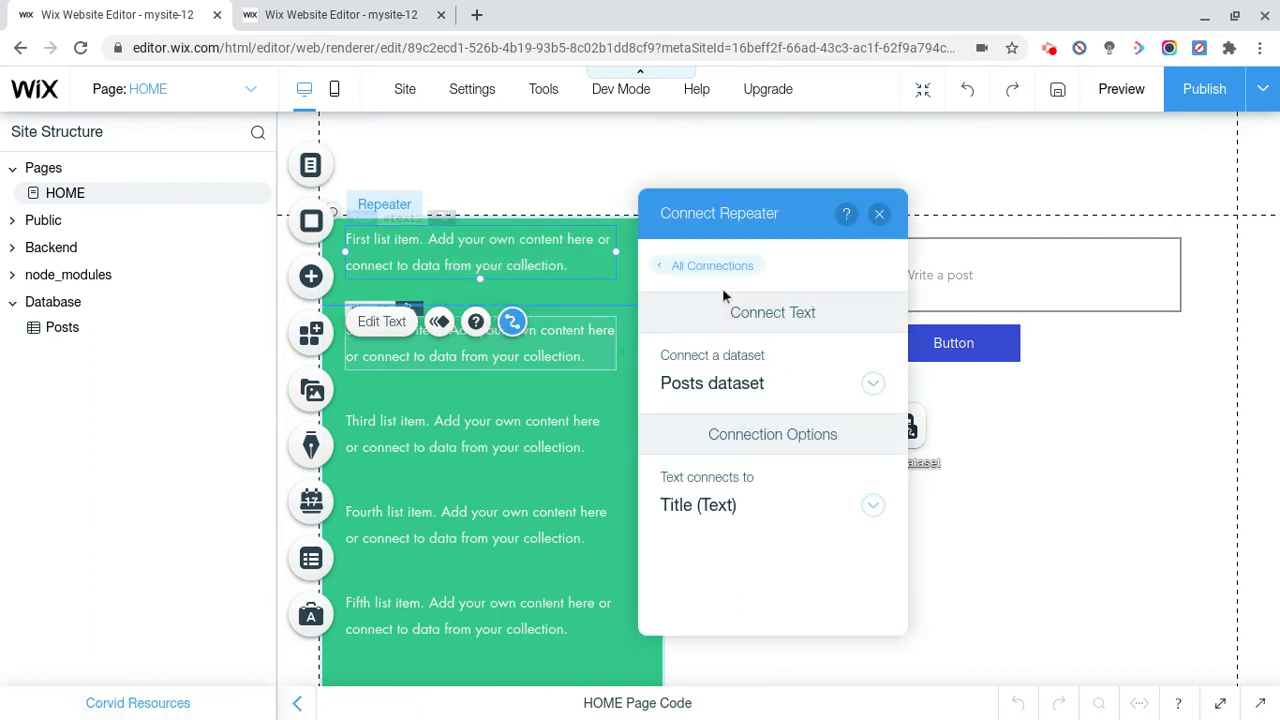
{"action": "left_click", "coordinate": [872, 383]}
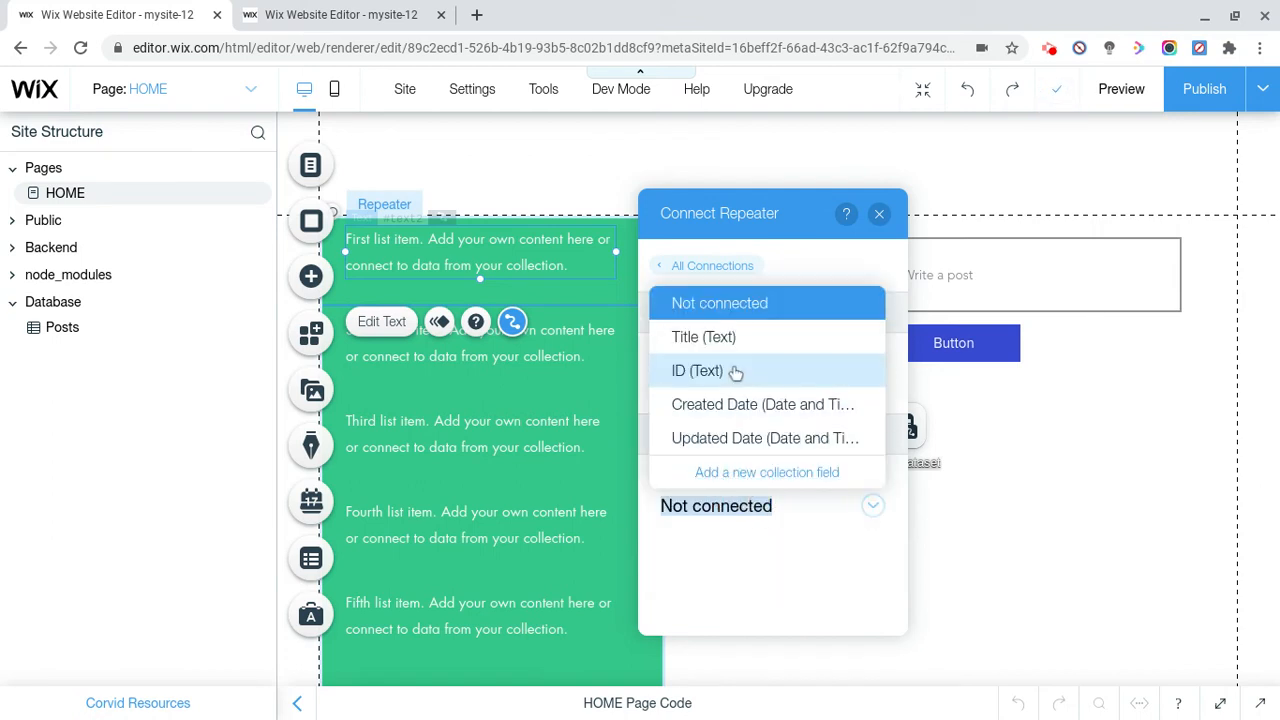
{"action": "left_click", "coordinate": [703, 337]}
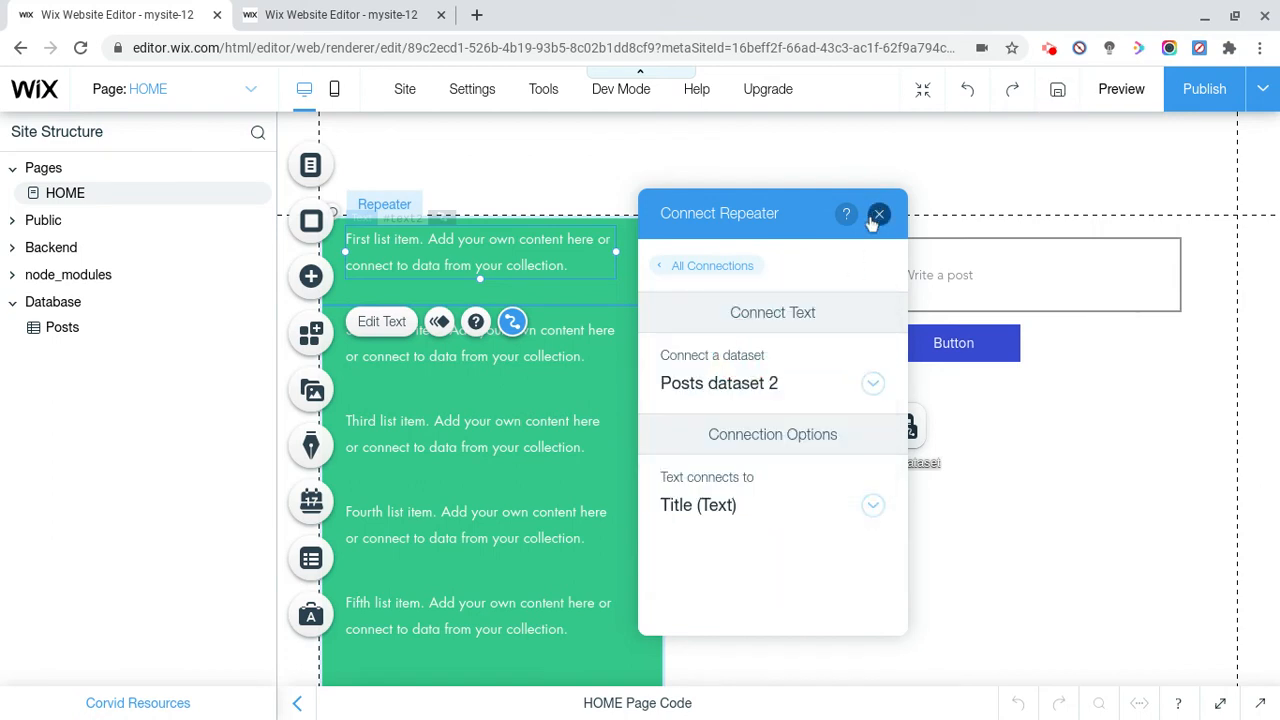
{"action": "left_click", "coordinate": [878, 214]}
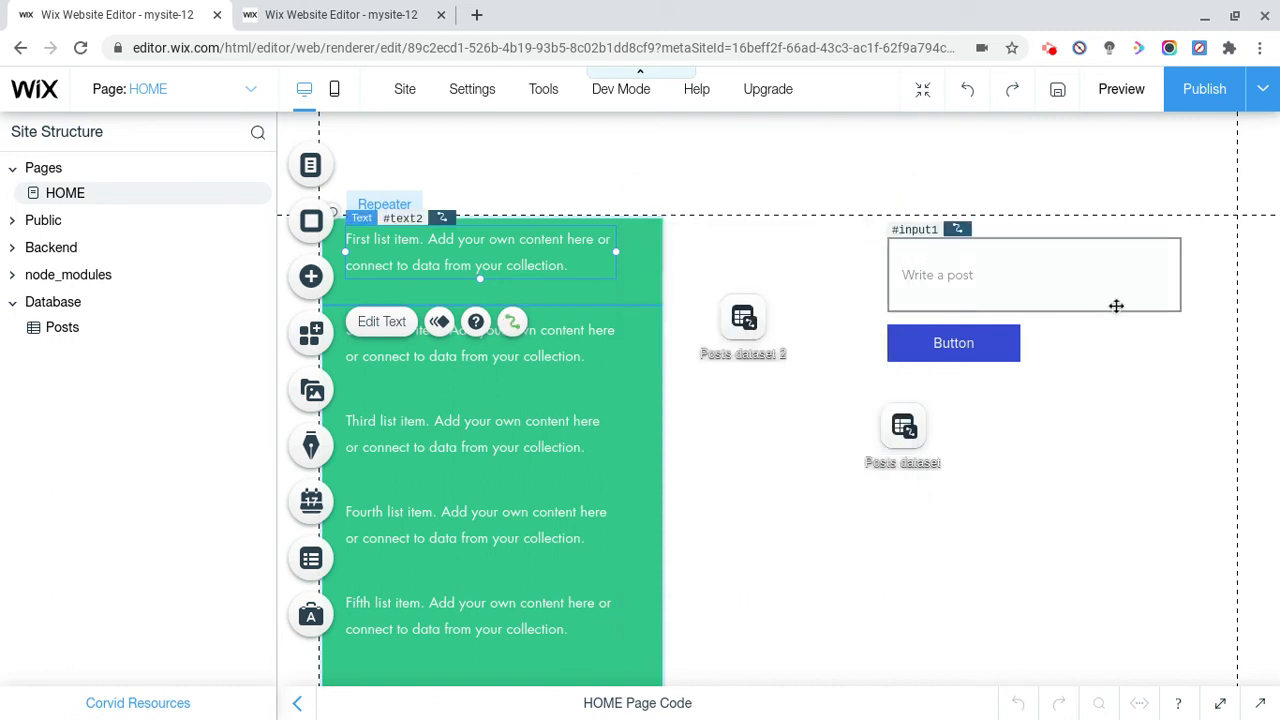
{"action": "left_click", "coordinate": [1033, 274]}
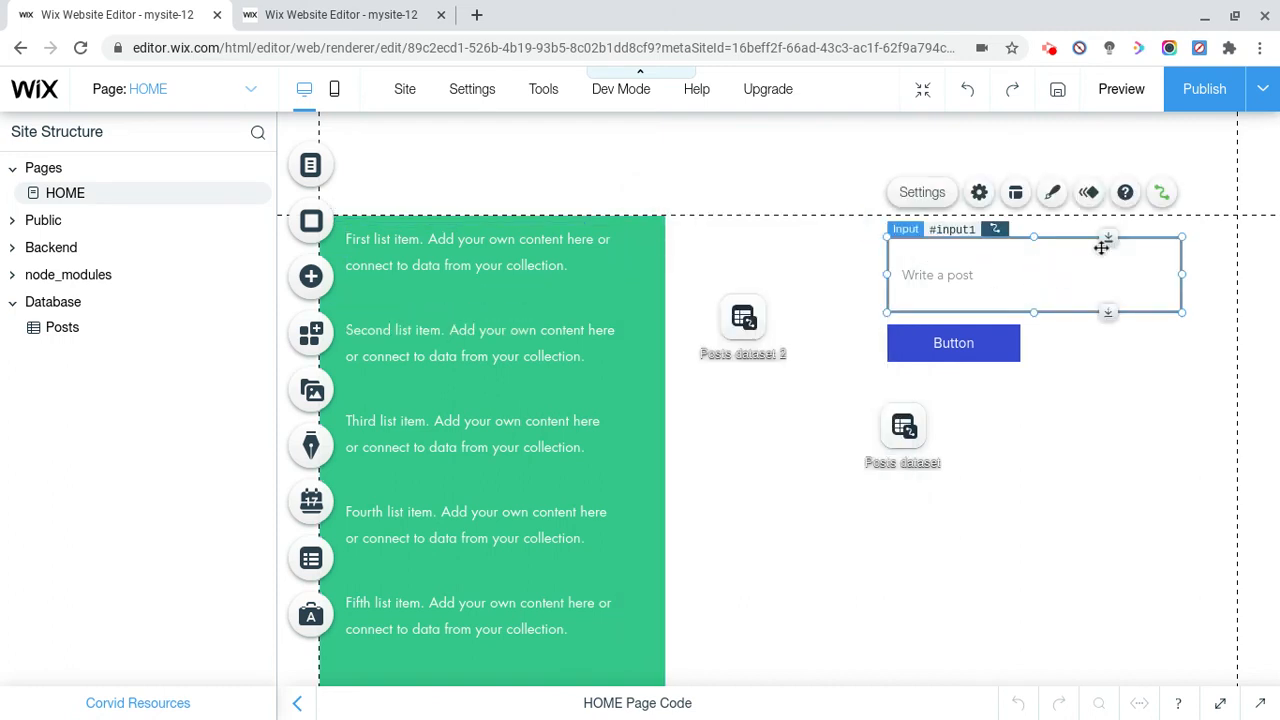
Review the input and Submit button data connections, then publish and view the live site
{"action": "left_click", "coordinate": [1161, 192]}
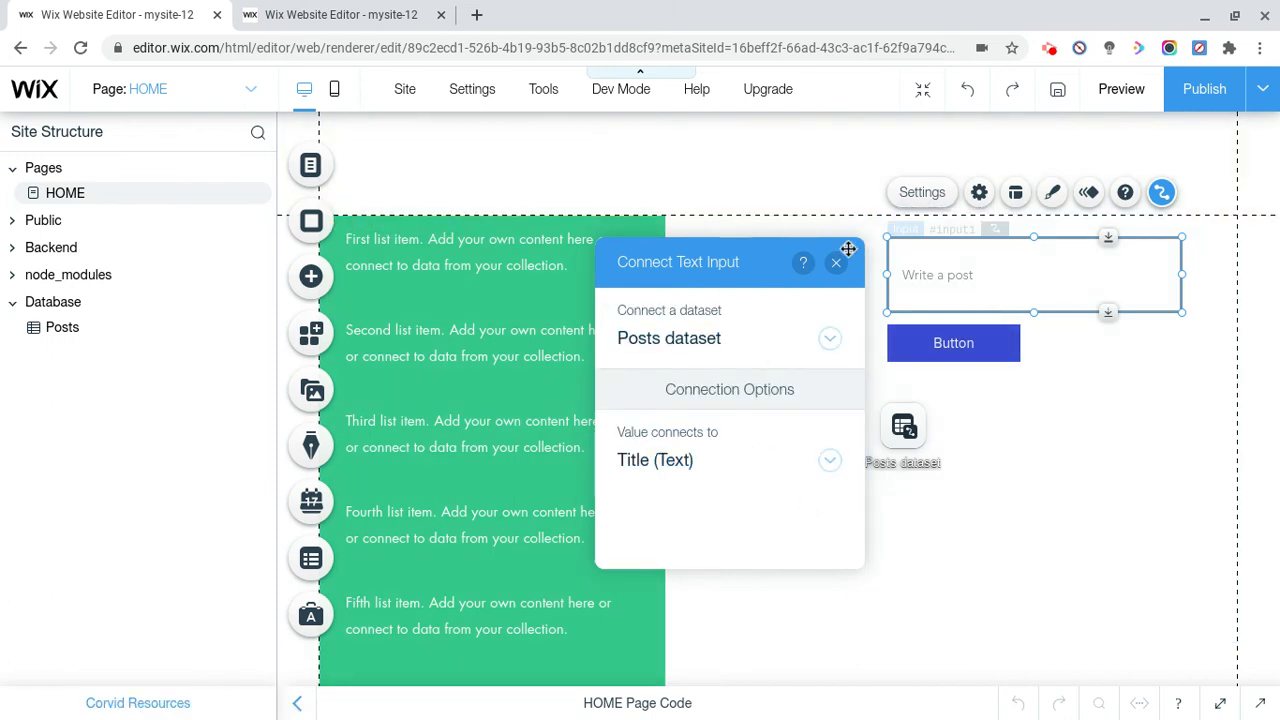
{"action": "left_click", "coordinate": [836, 262]}
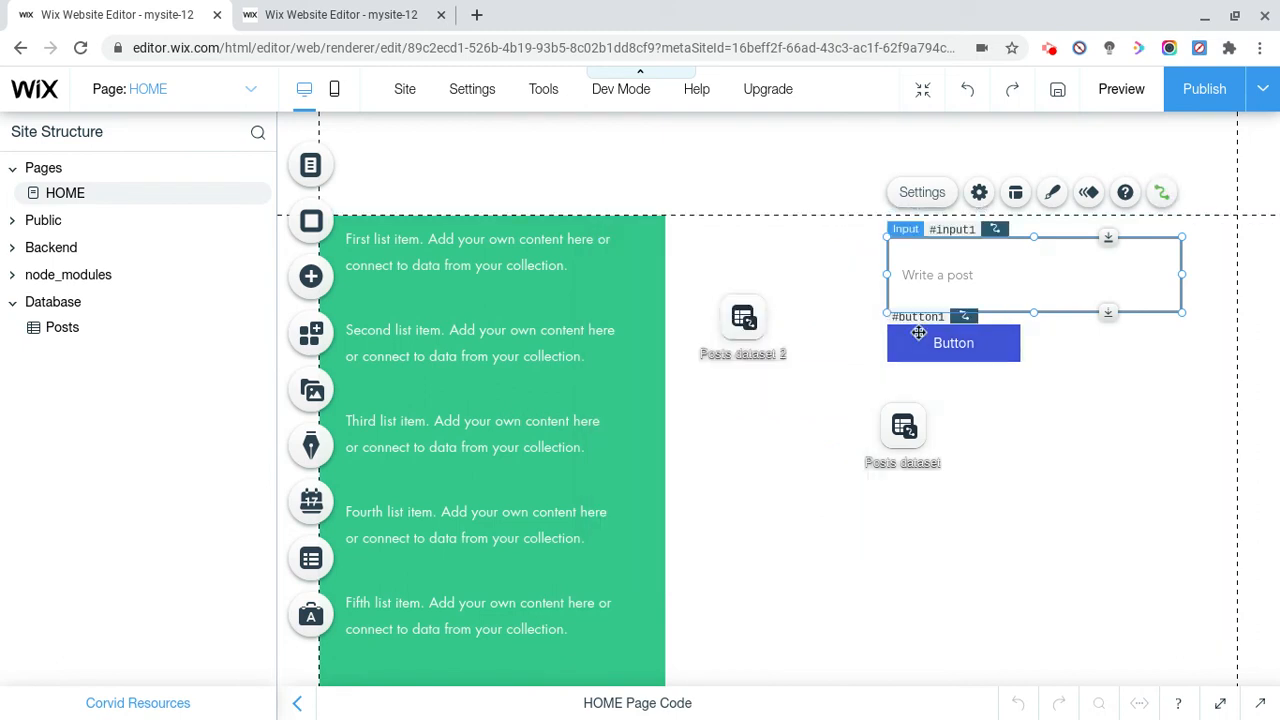
{"action": "left_click", "coordinate": [953, 342]}
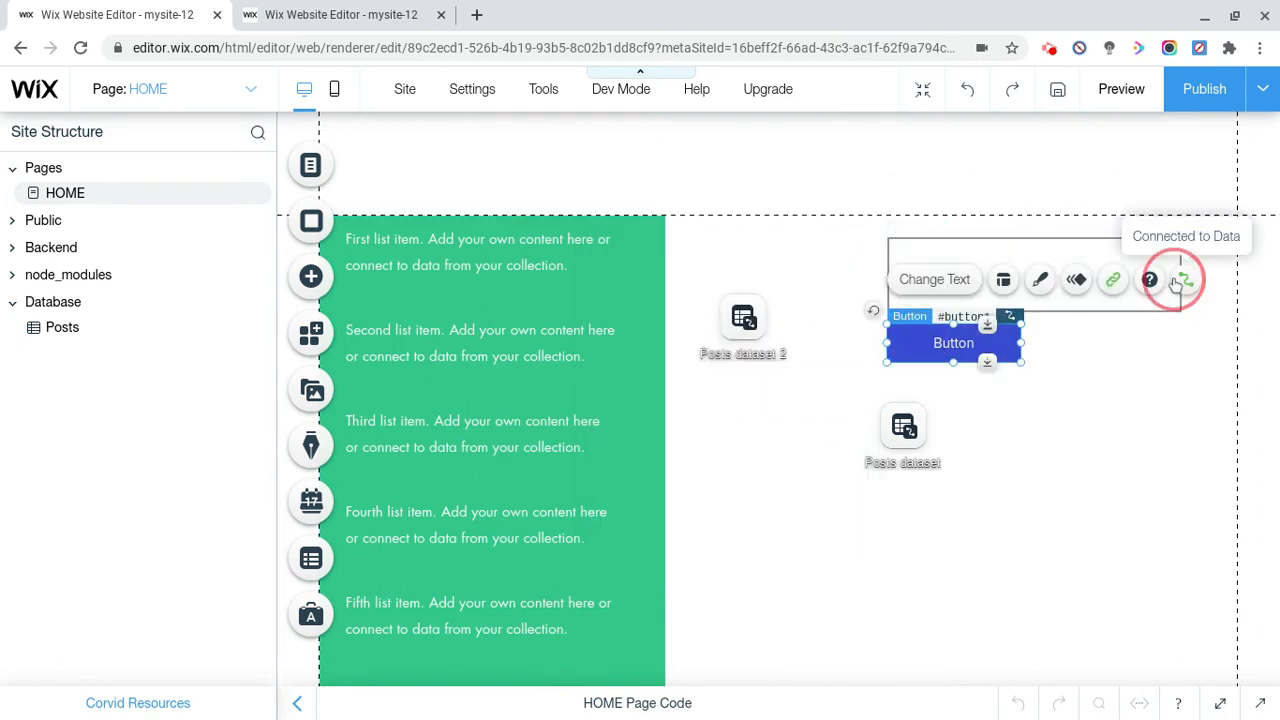
{"action": "left_click", "coordinate": [1185, 279]}
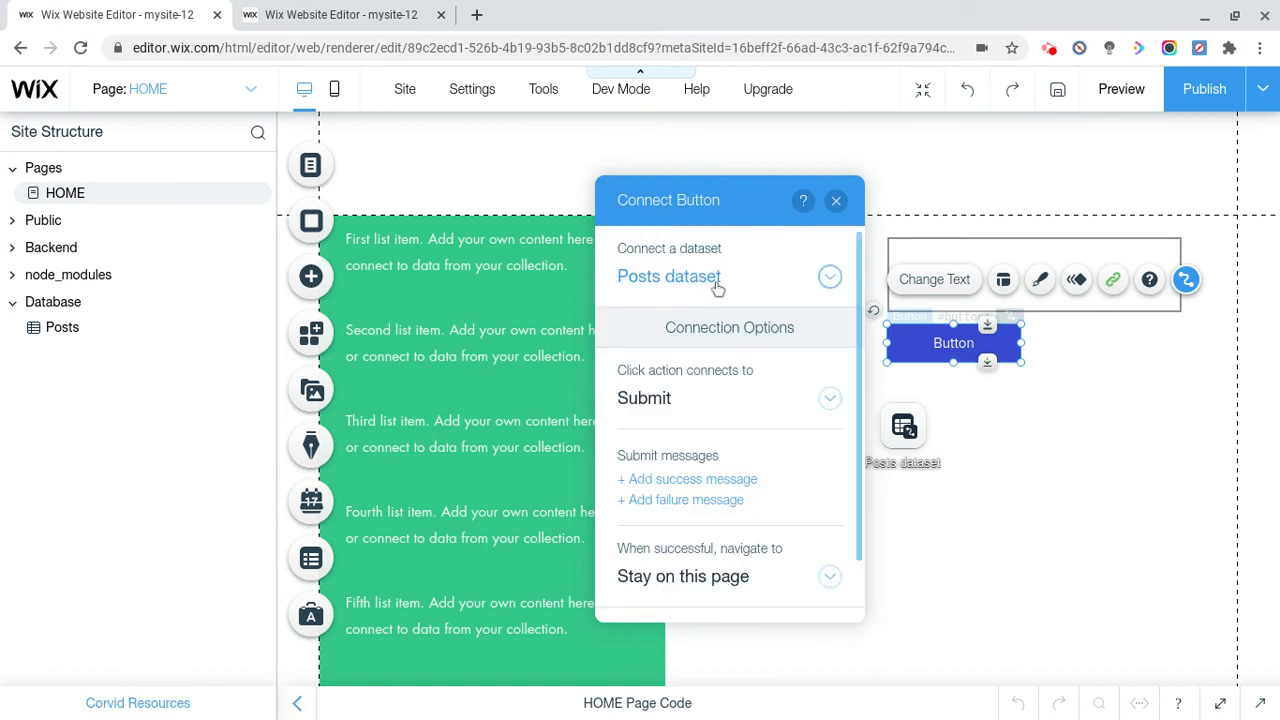
{"action": "scroll", "scroll_direction": "down", "scroll_amount": 3}
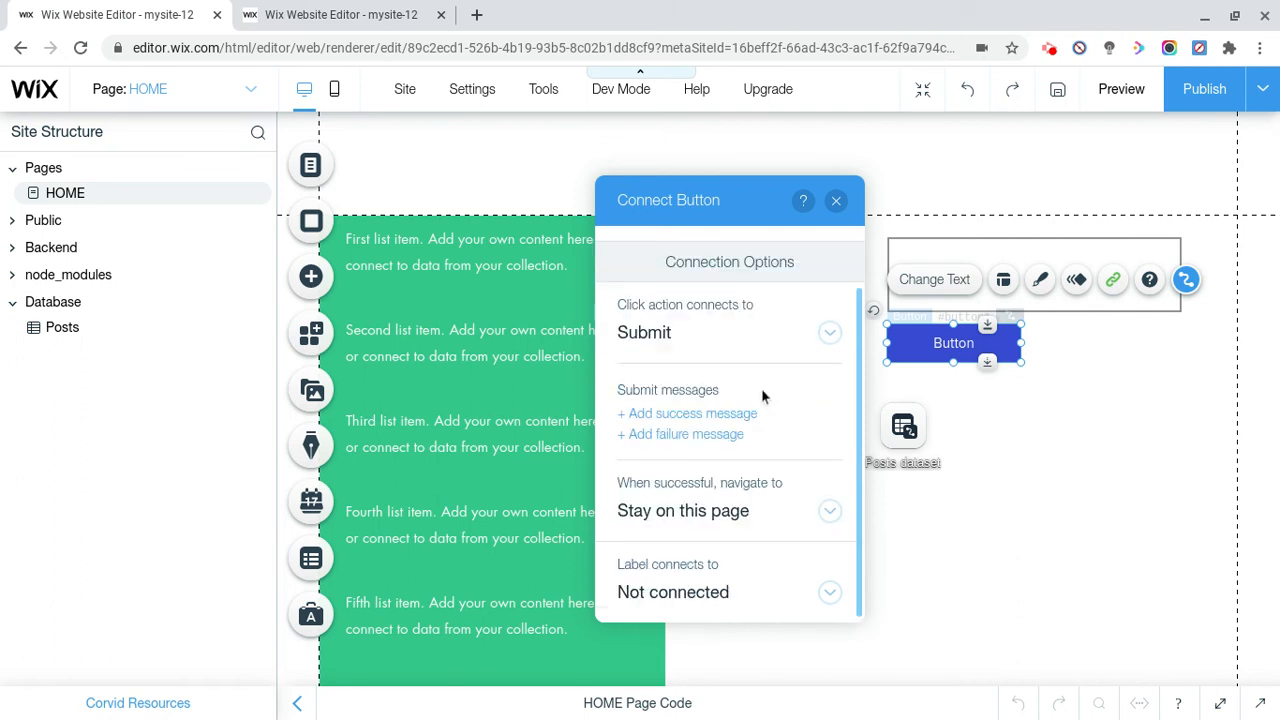
{"action": "scroll", "scroll_direction": "up", "scroll_amount": 3}
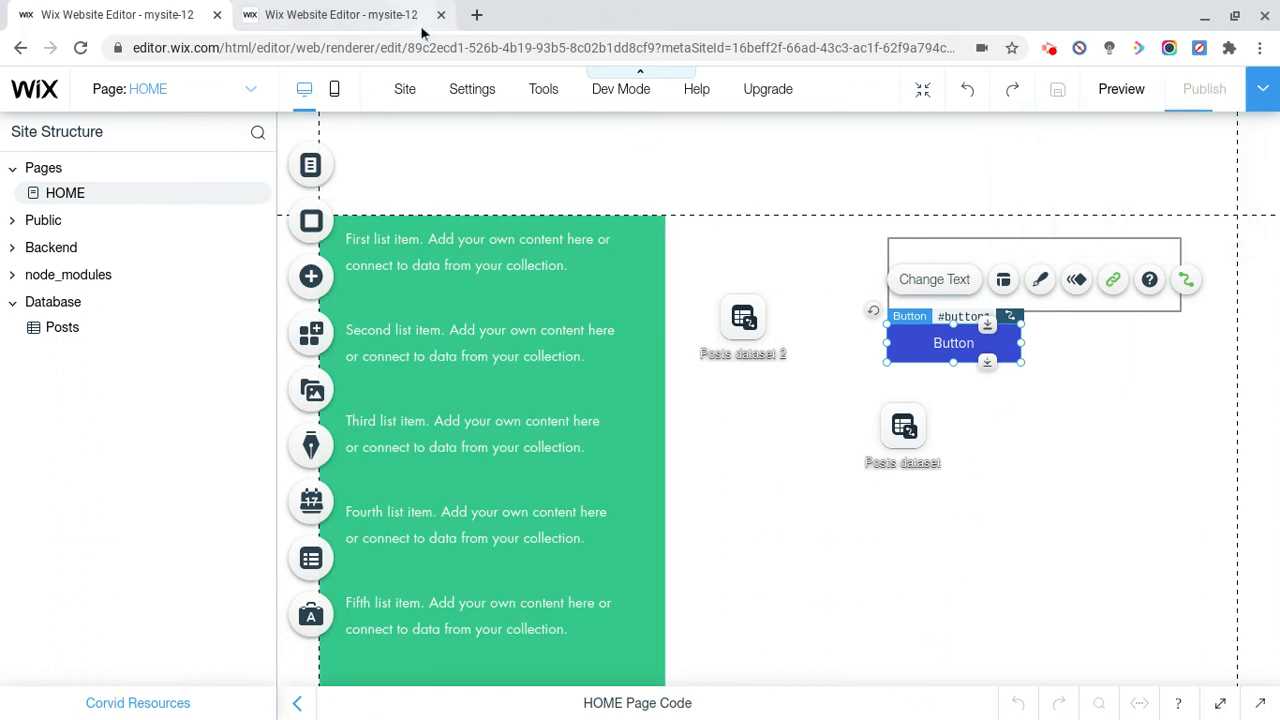
{"action": "left_click", "coordinate": [1204, 89]}
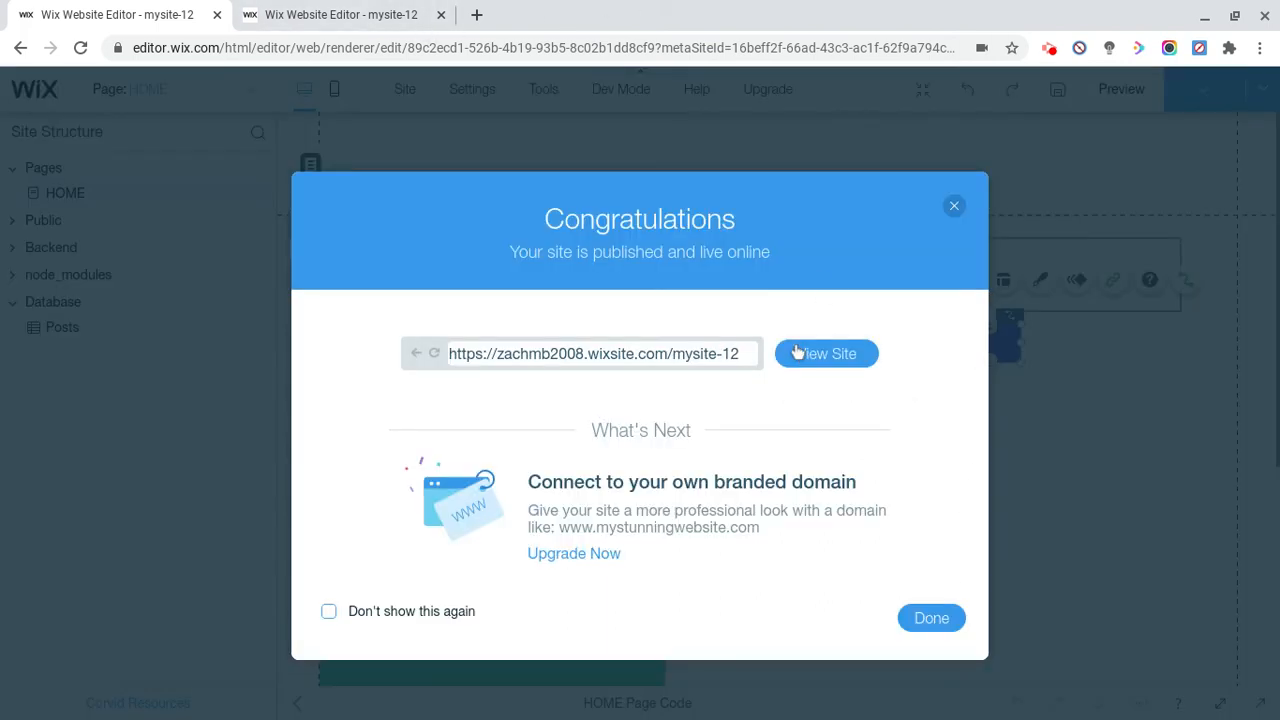
{"action": "left_click", "coordinate": [825, 353]}
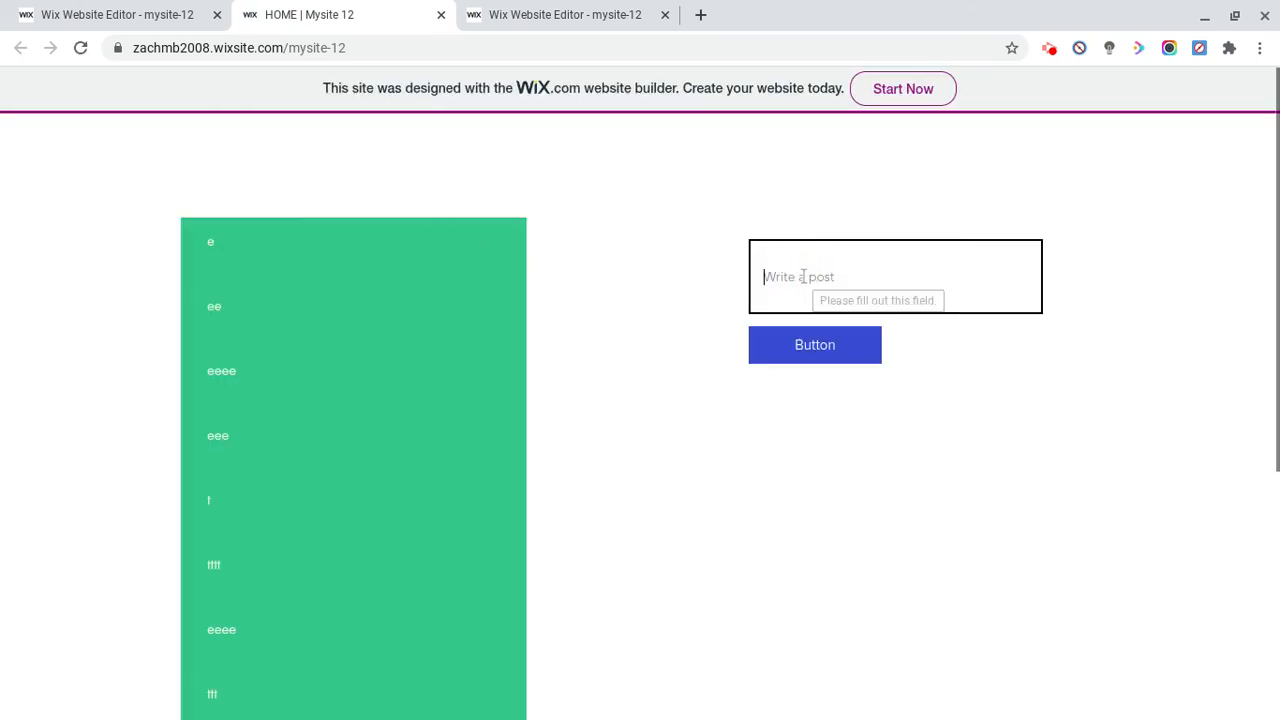
Submit a test post of repeated 's' characters and reload to see it listed
{"action": "type", "text": "ss"}
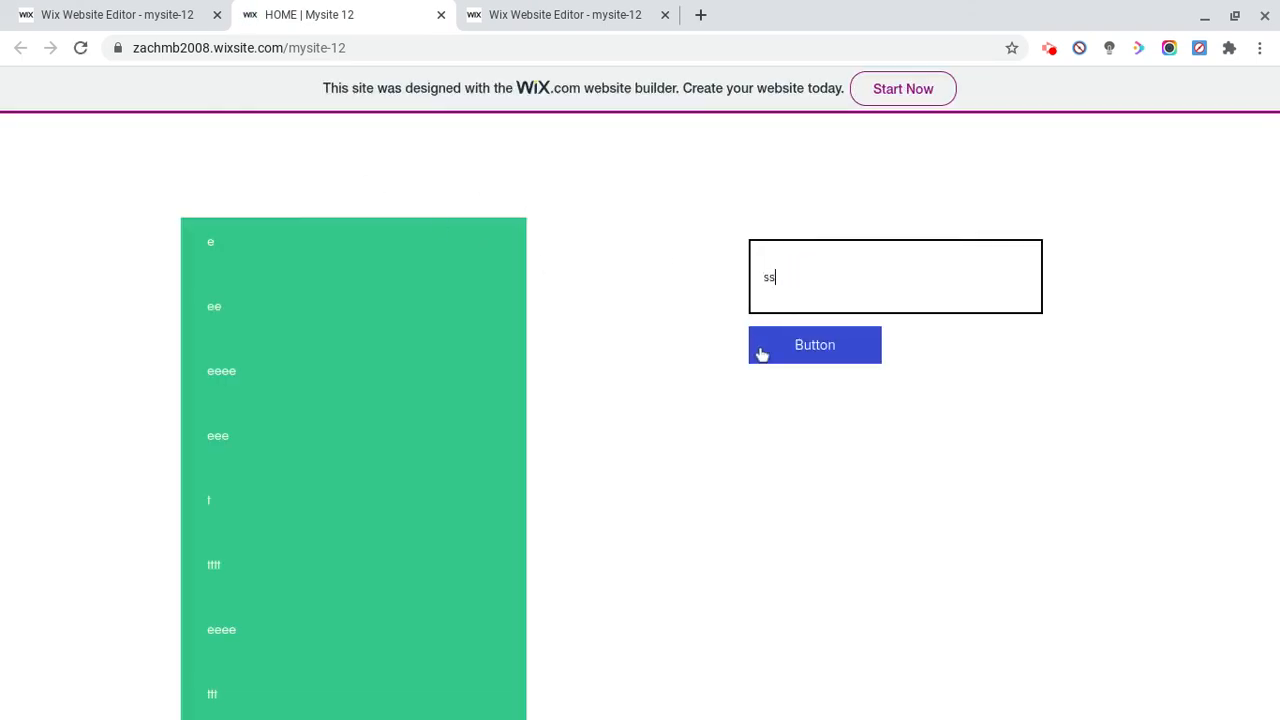
{"action": "type", "text": "sssssssss"}
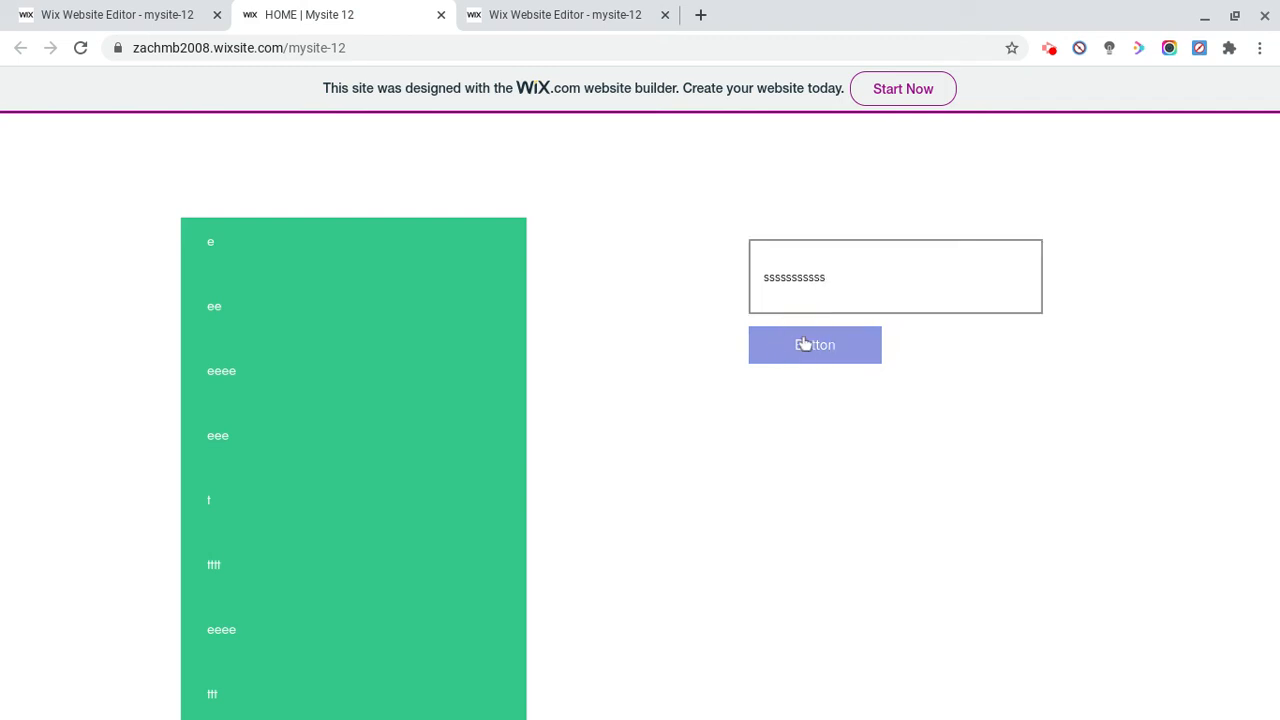
{"action": "left_click", "coordinate": [814, 344]}
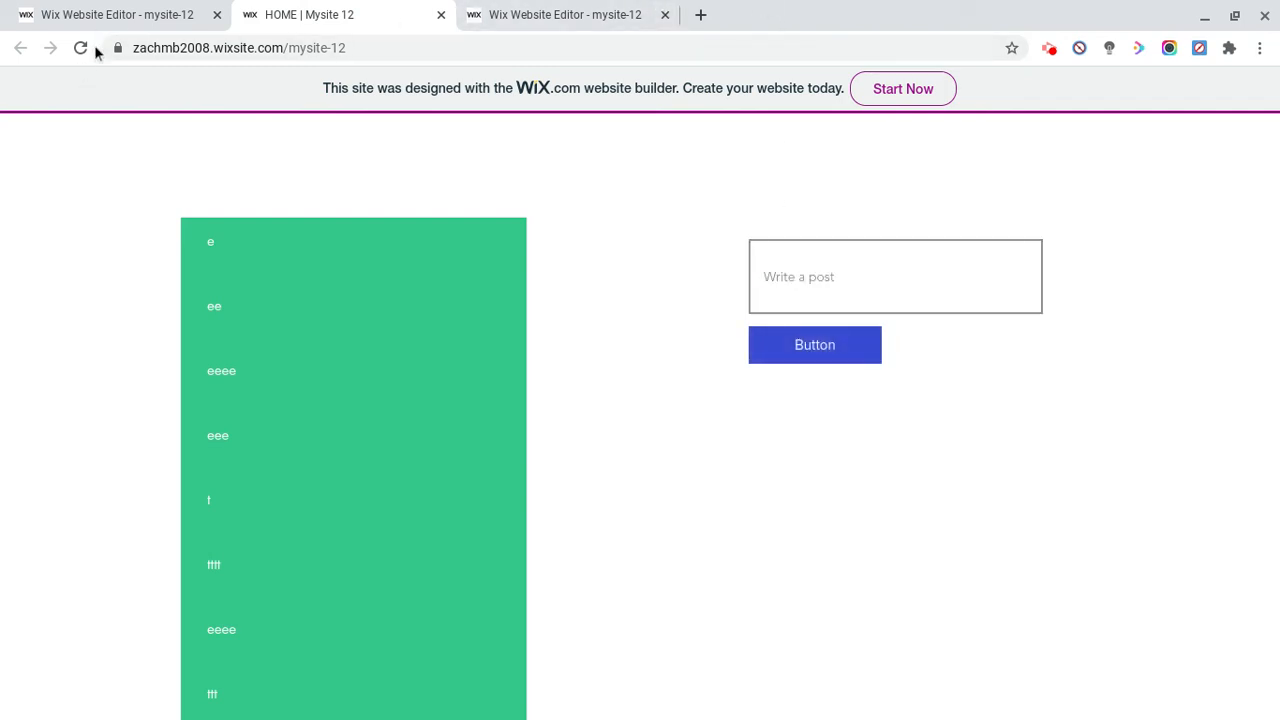
{"action": "left_click", "coordinate": [81, 48]}
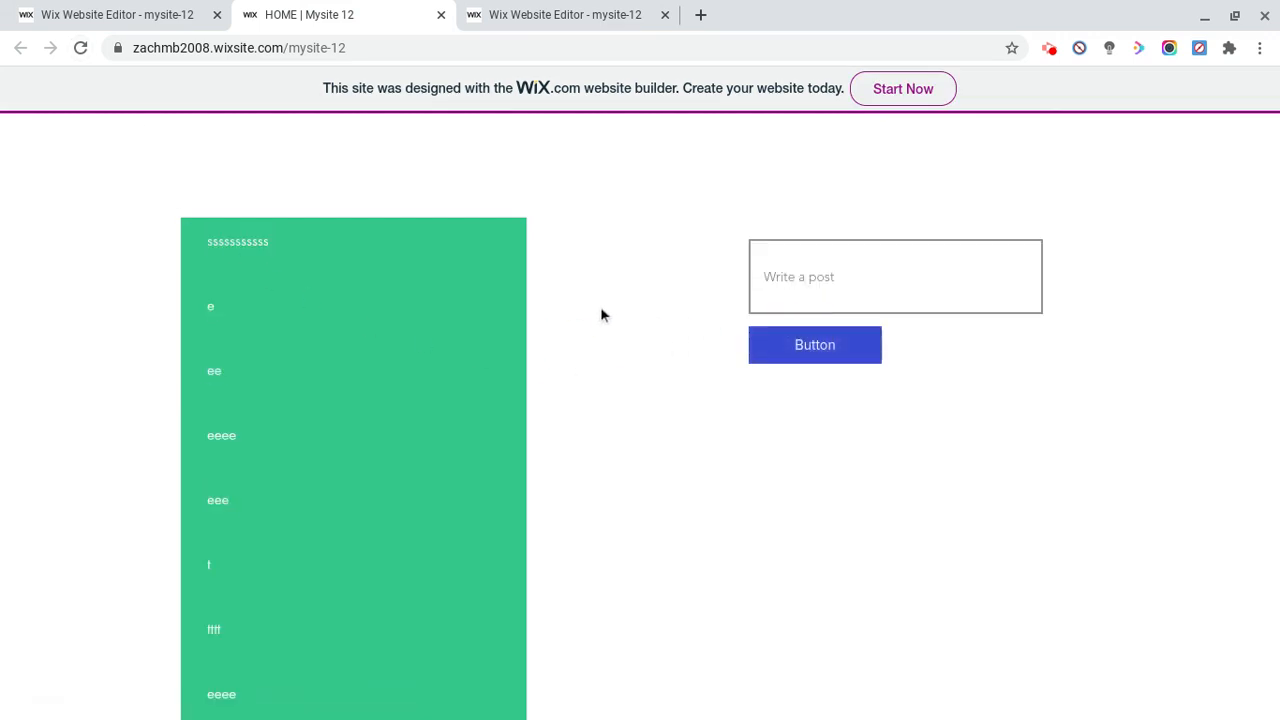
Reload the live page again and submit a second post 'rrrr'
{"action": "left_click", "coordinate": [81, 47]}
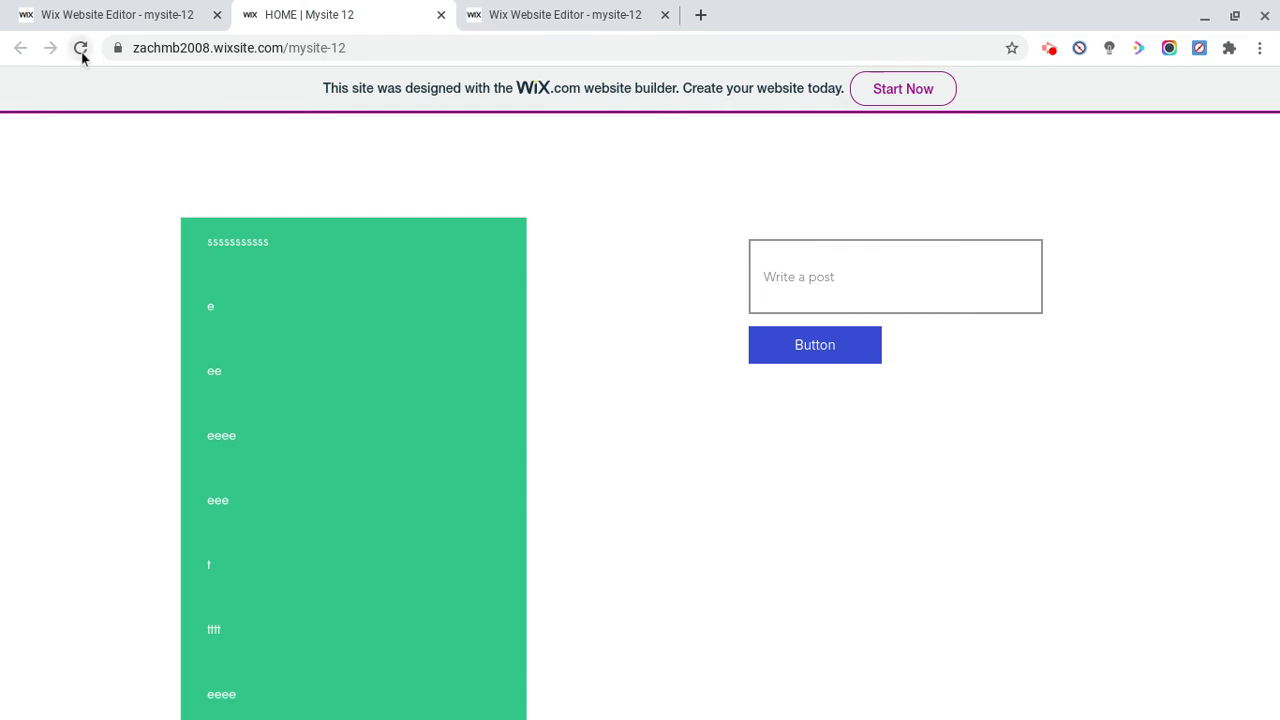
{"action": "left_click", "coordinate": [81, 47]}
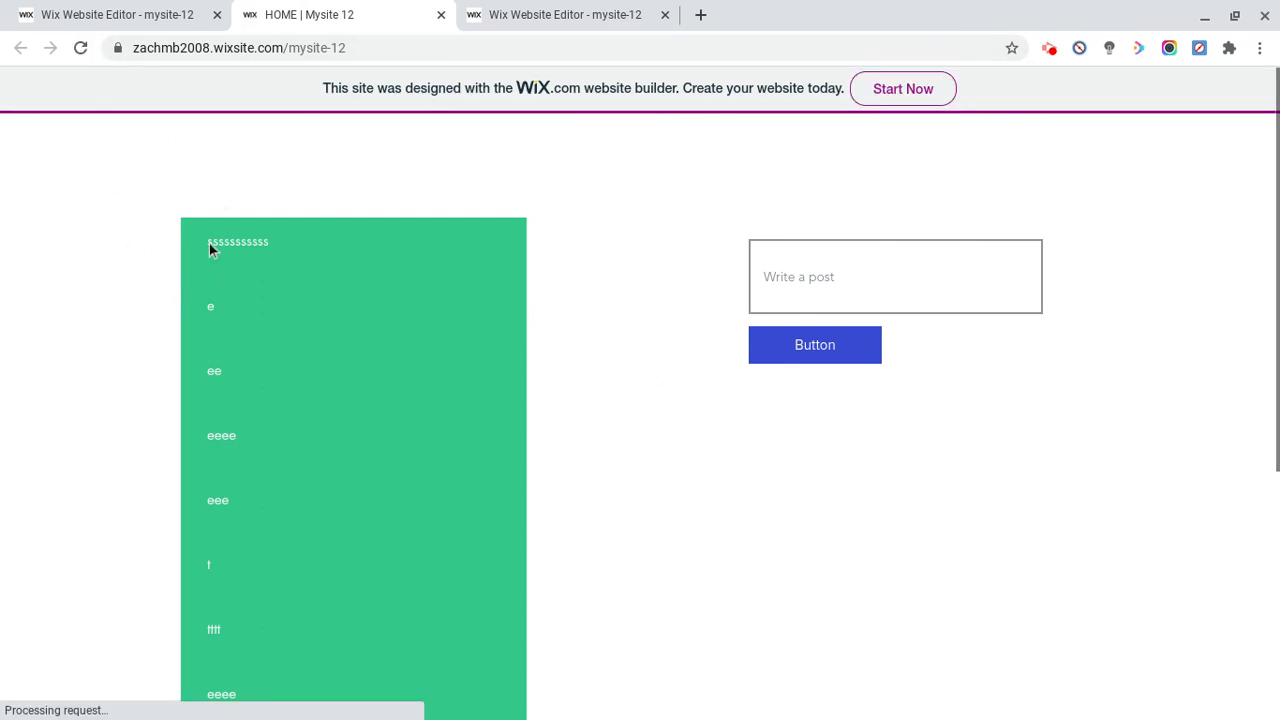
{"action": "type", "text": "rrrr"}
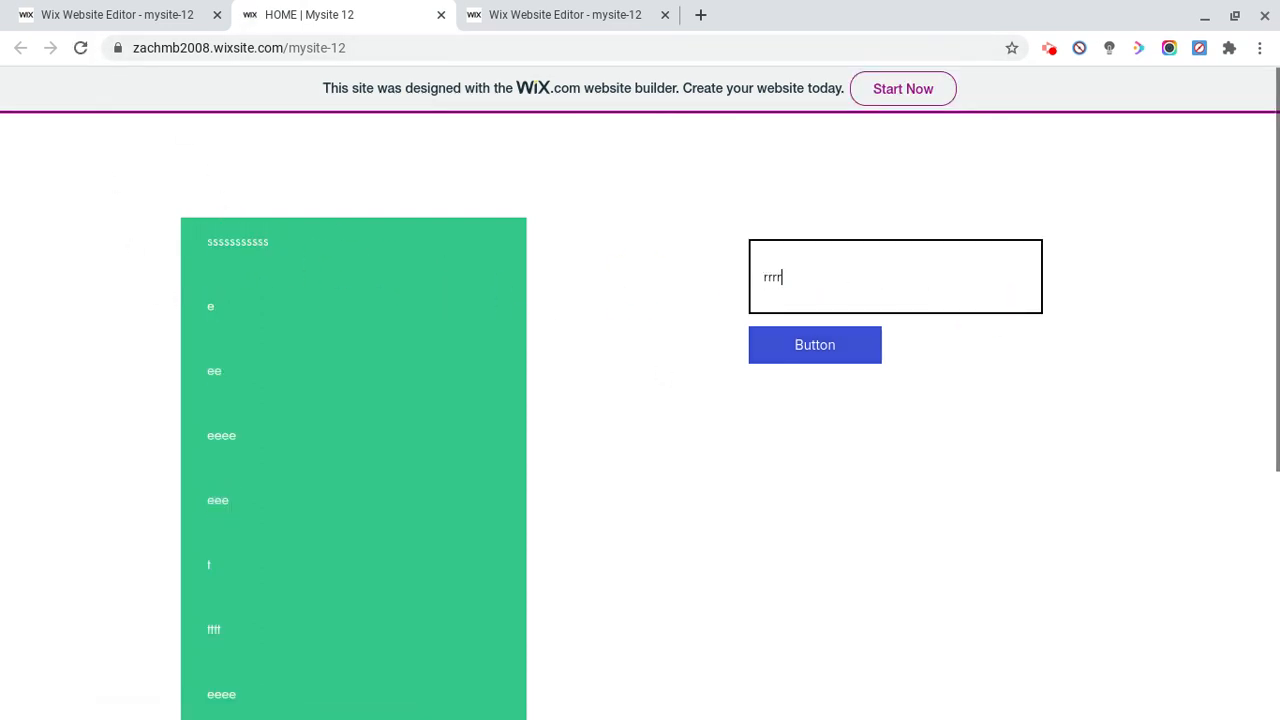
{"action": "left_click", "coordinate": [814, 344]}
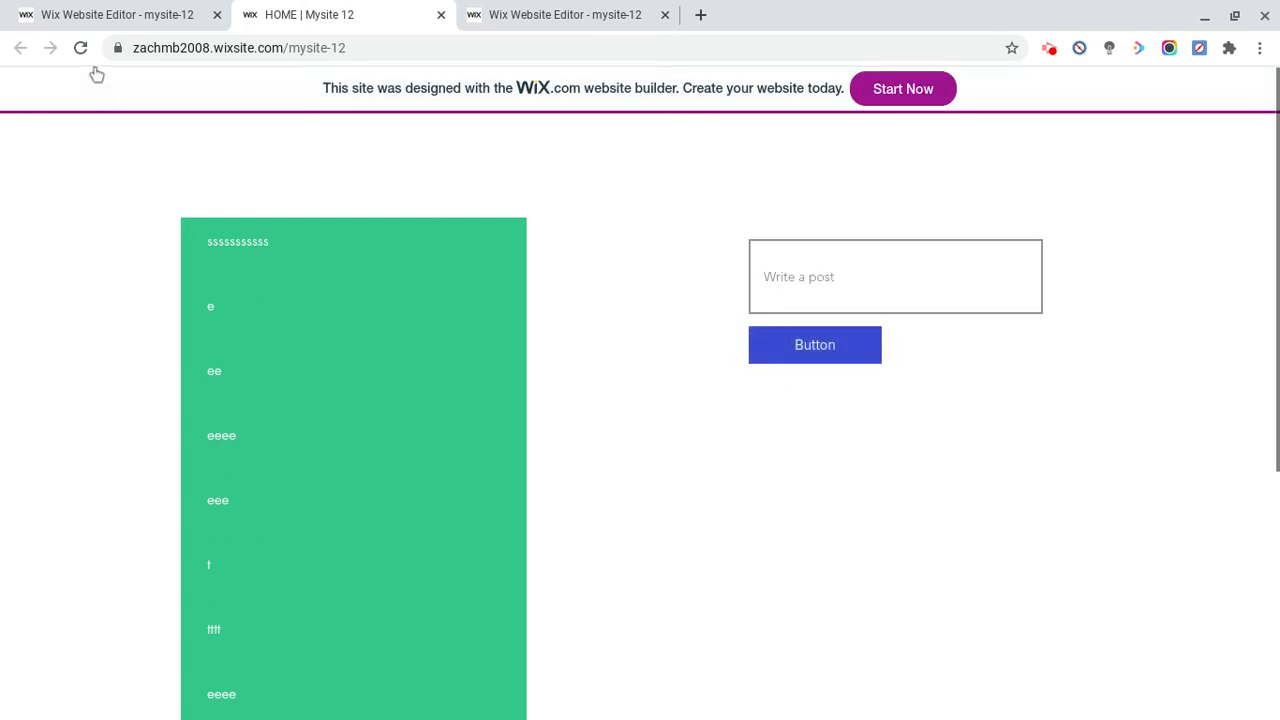